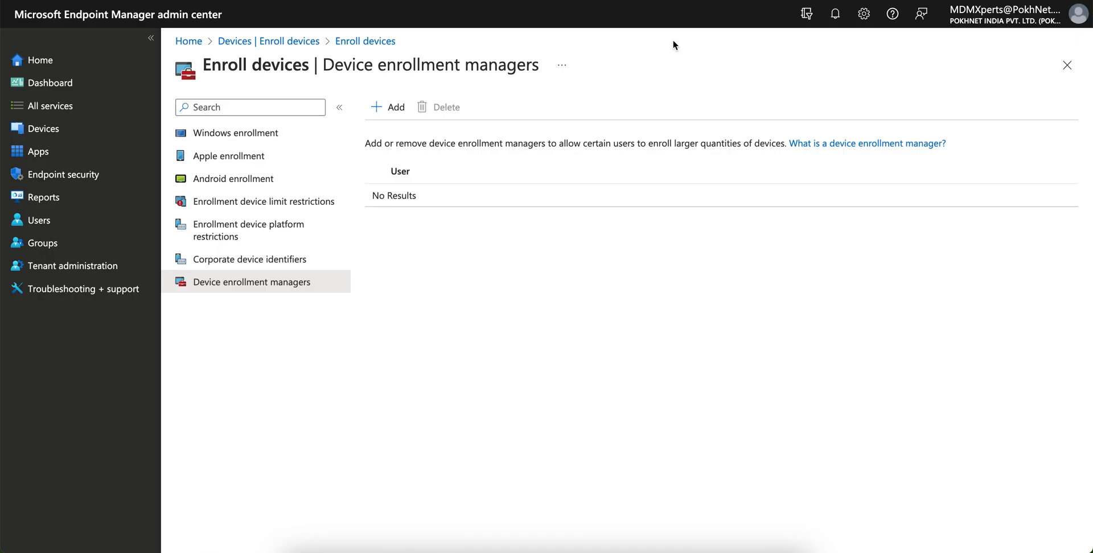
mouse_move(715, 67)
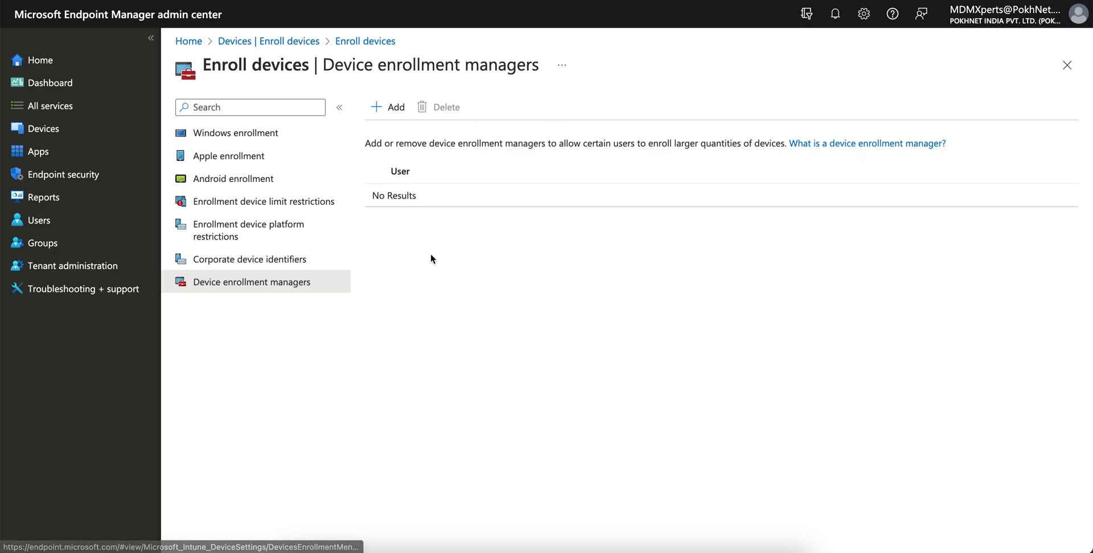
mouse_move(105, 132)
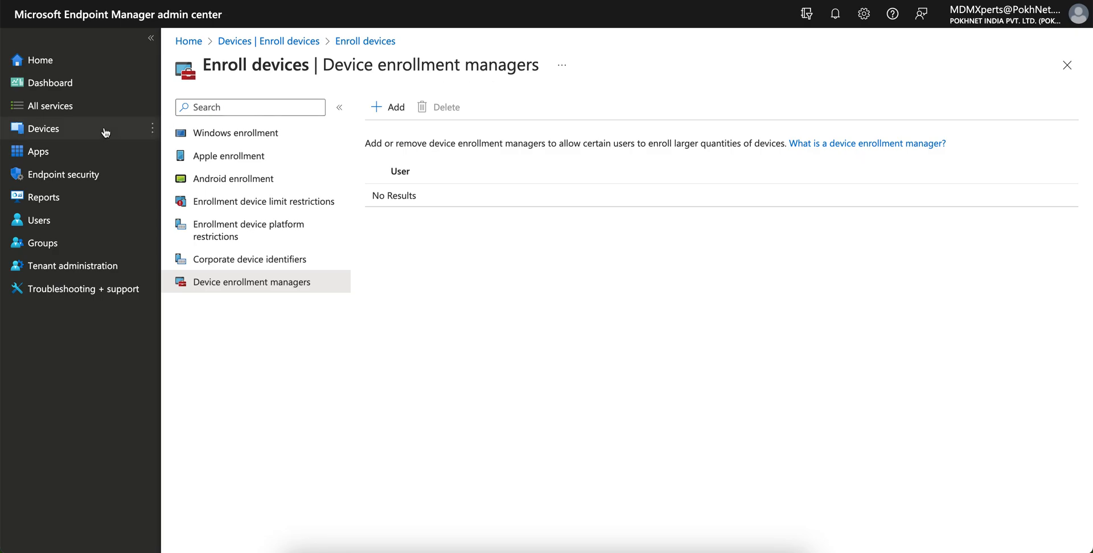
- Navigate to Devices > Enroll devices > Device enrollment managers in the admin center
click(43, 129)
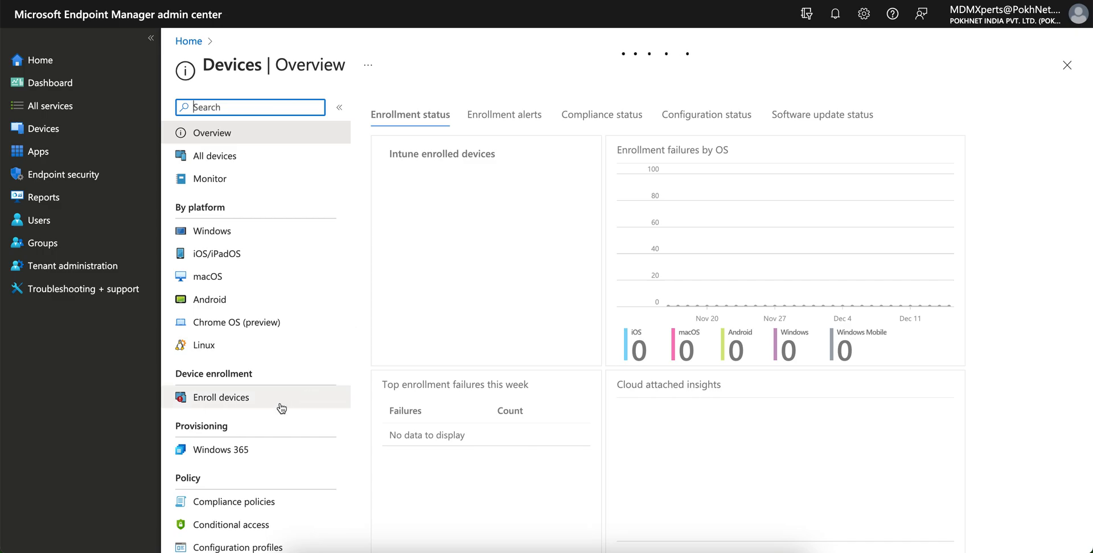
click(221, 397)
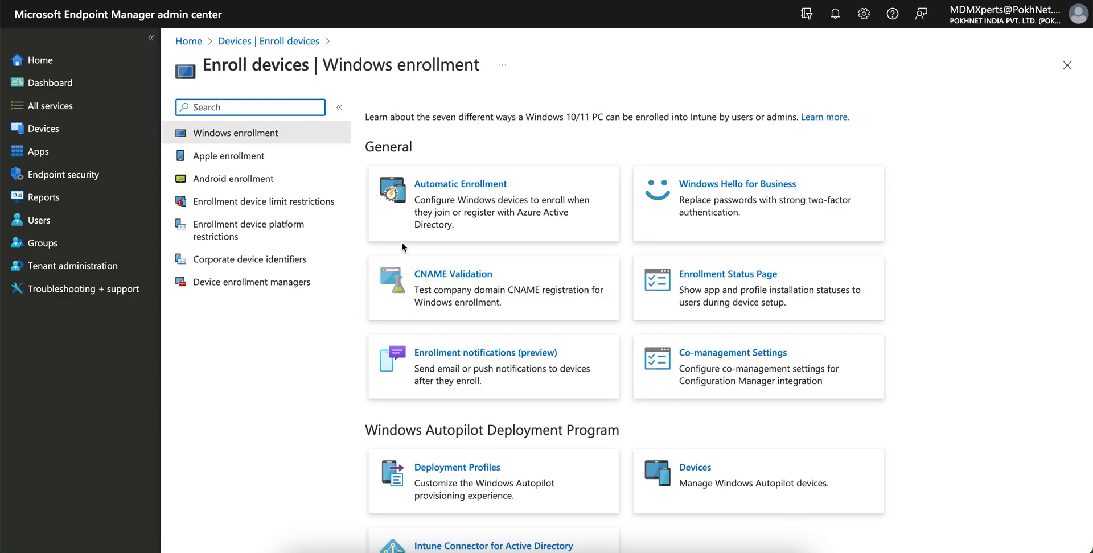
click(253, 281)
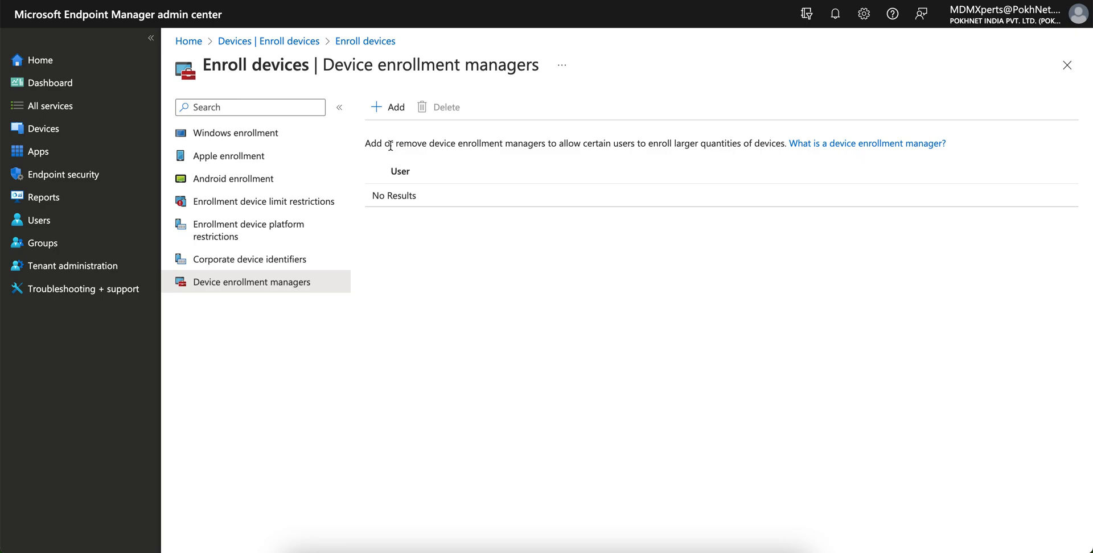
mouse_move(550, 159)
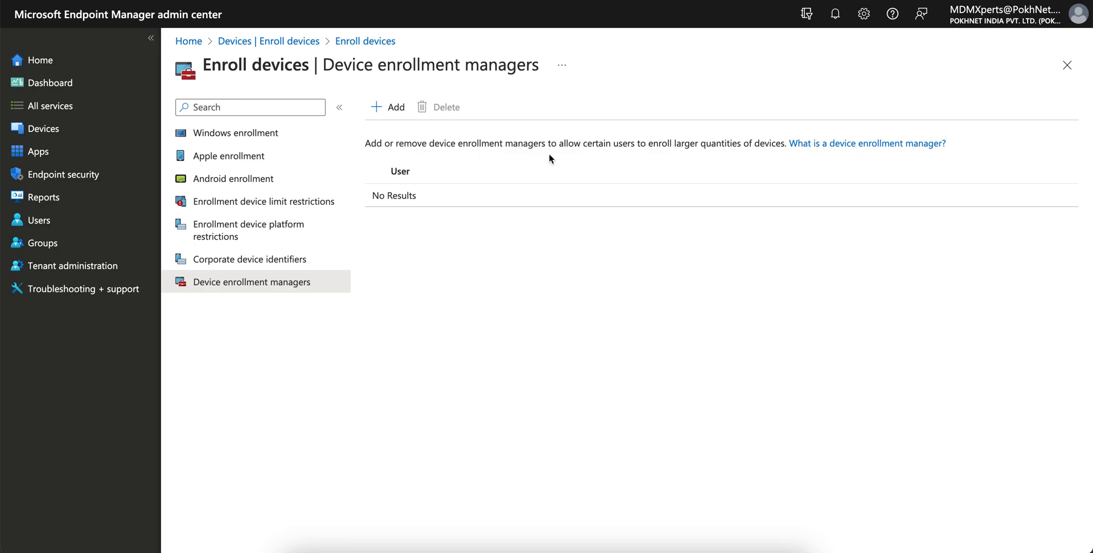
mouse_move(642, 157)
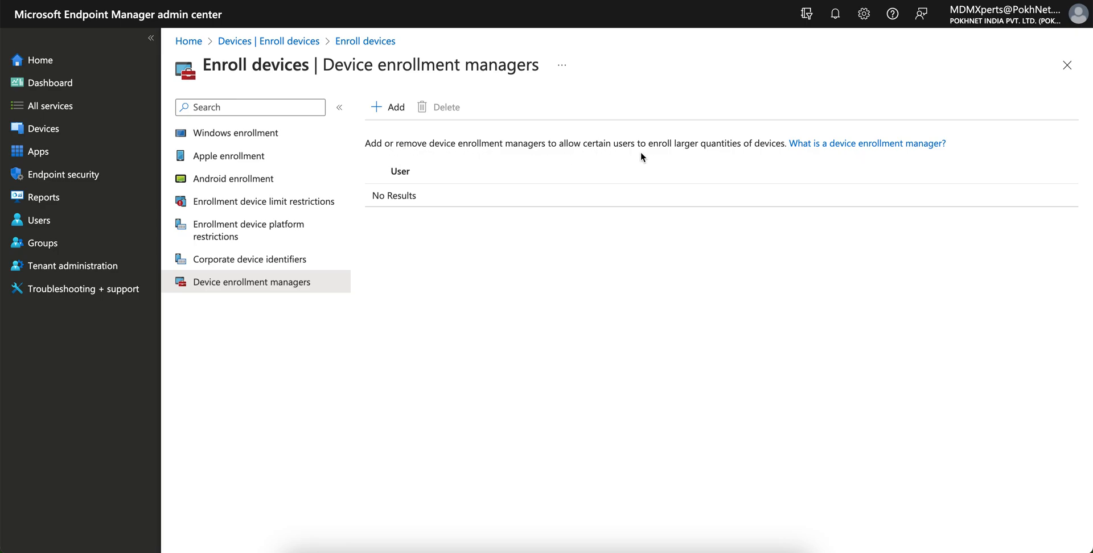
mouse_move(733, 155)
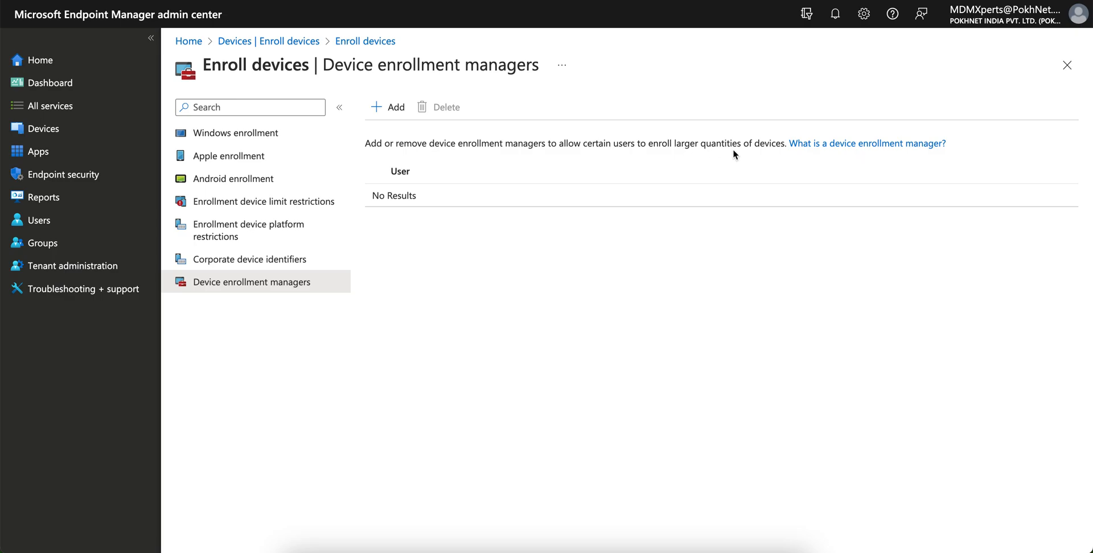
mouse_move(783, 147)
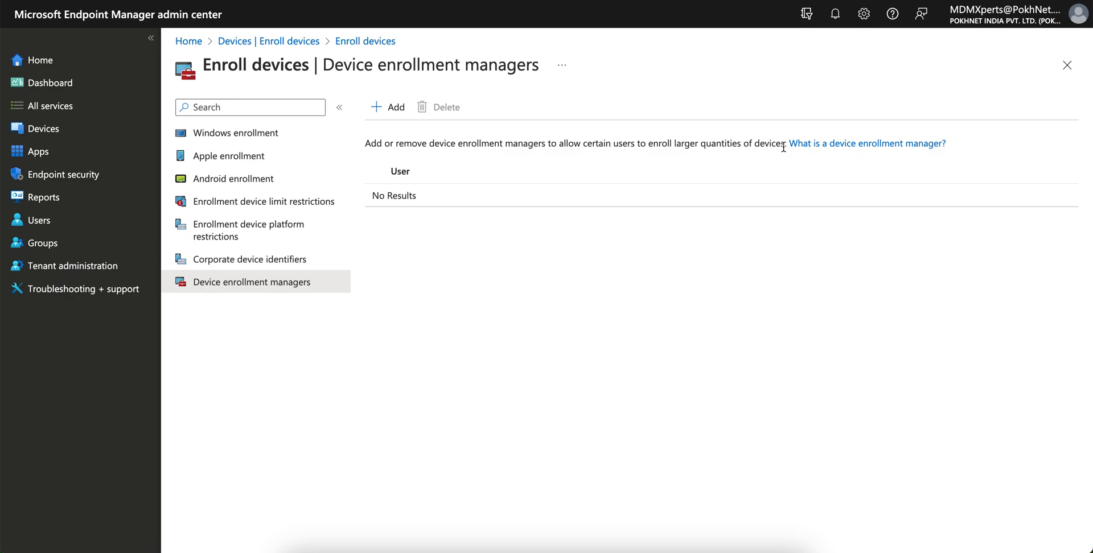
mouse_move(681, 164)
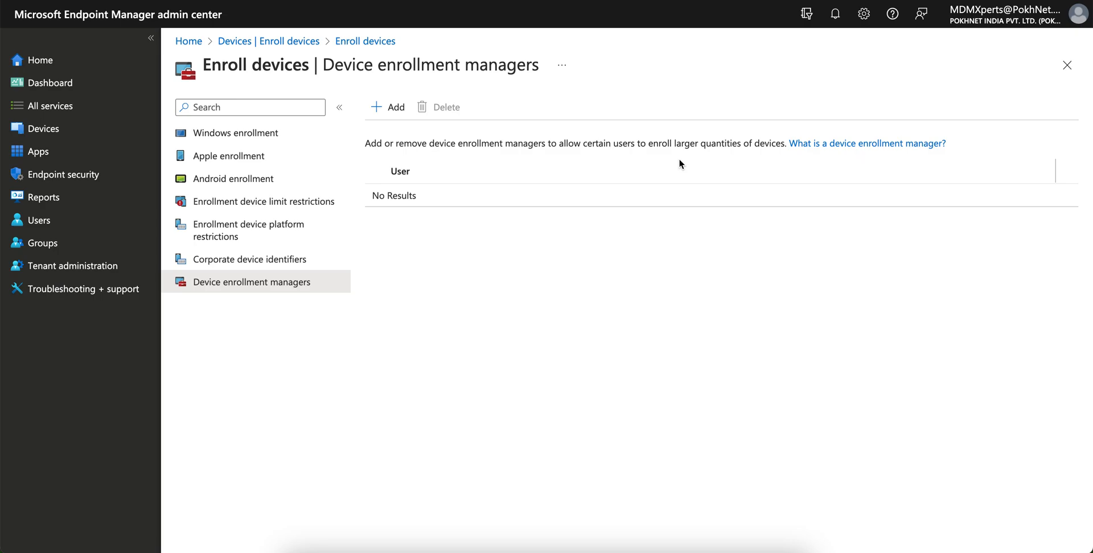
mouse_move(424, 159)
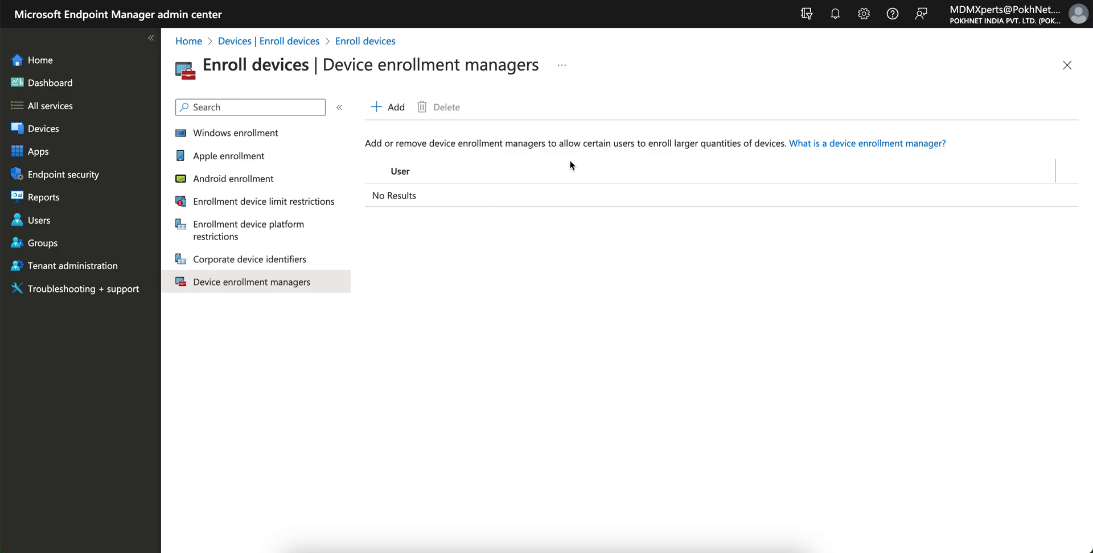
mouse_move(831, 154)
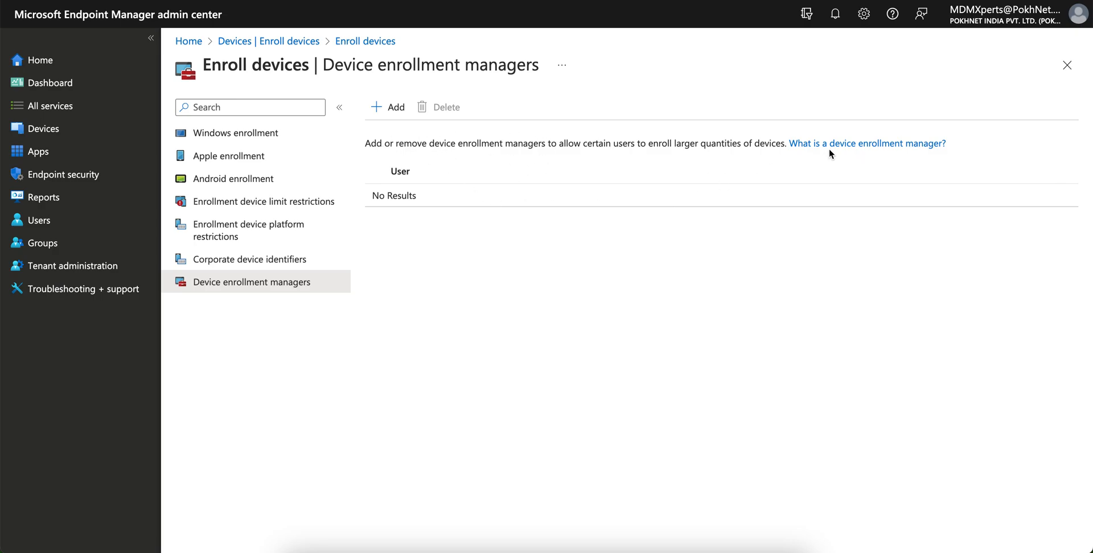
mouse_move(866, 143)
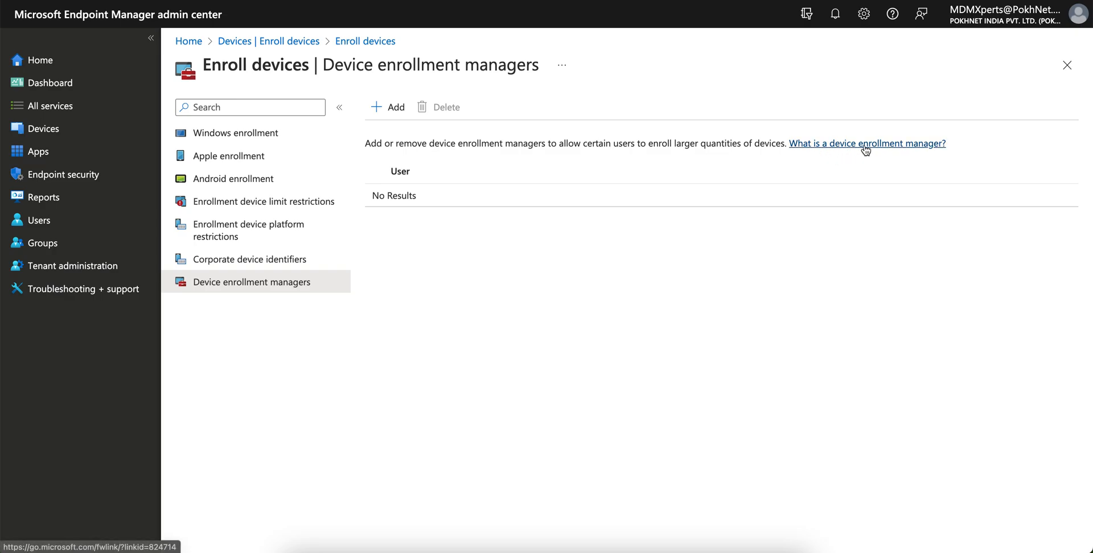
- Open the 'What is a device enrollment manager?' Learn article and highlight the definition and 1,000-device limit
click(866, 143)
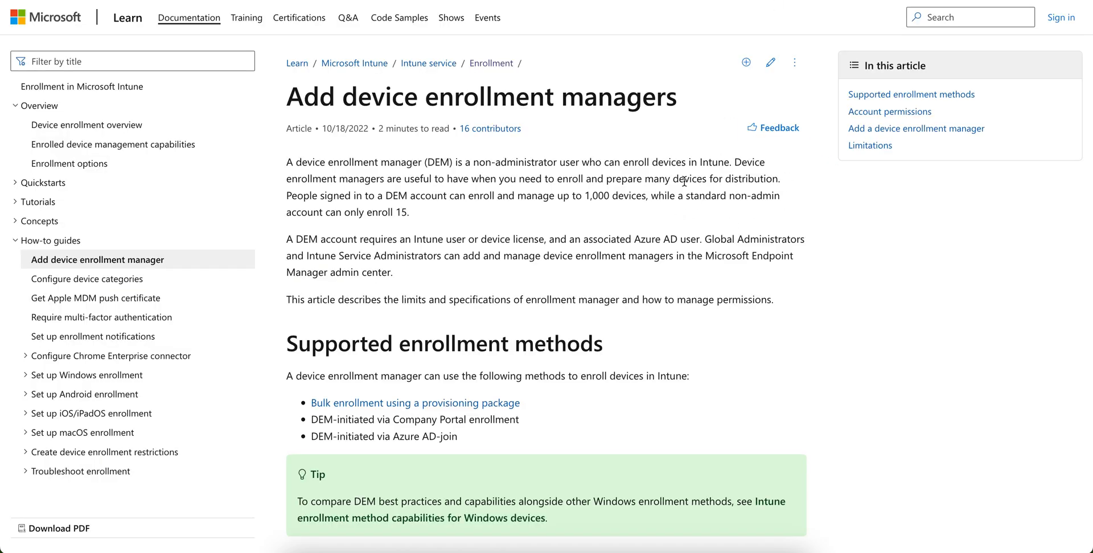
drag(299, 162, 489, 163)
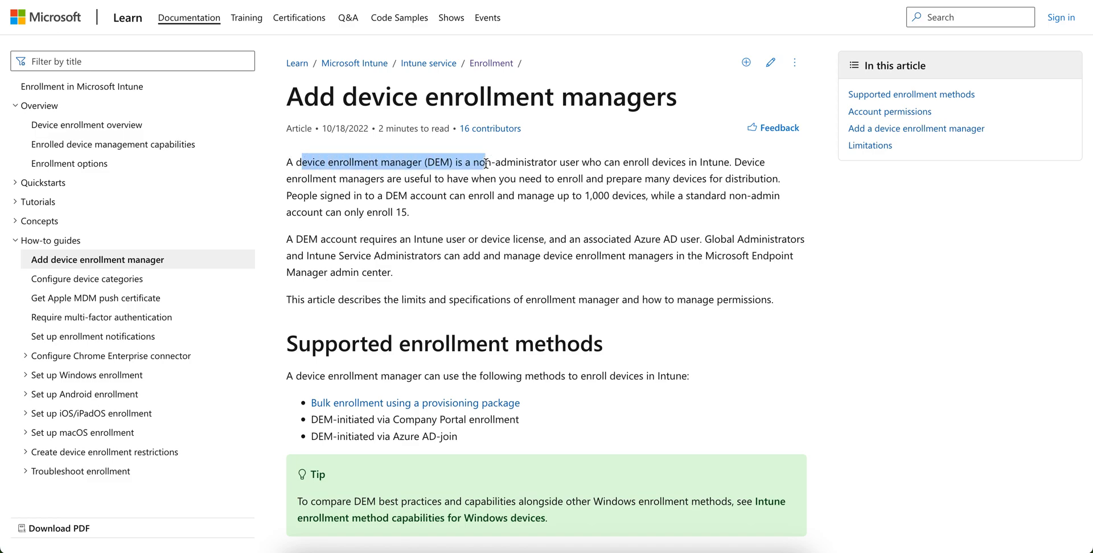
mouse_move(587, 171)
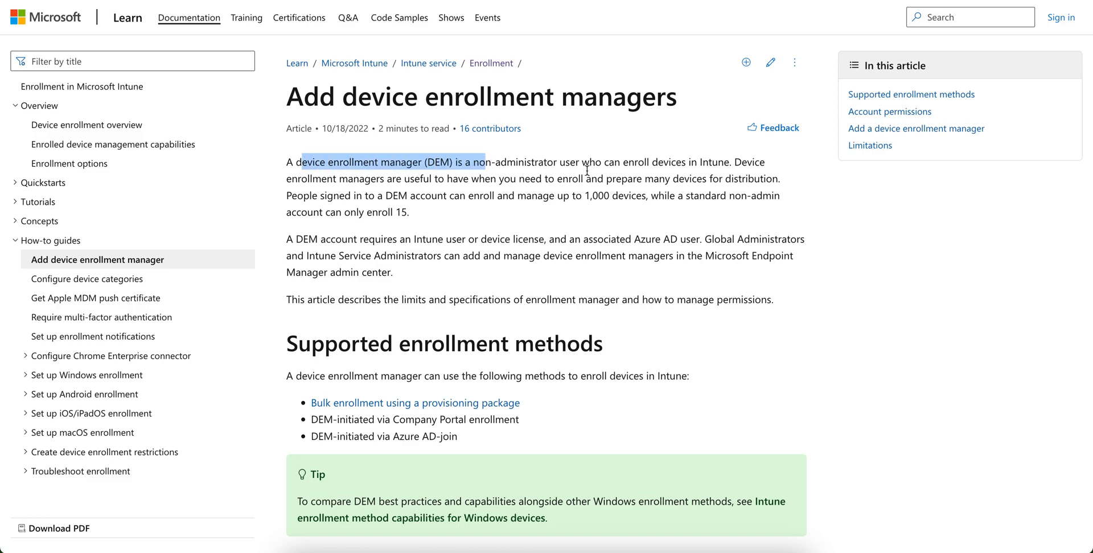
mouse_move(691, 173)
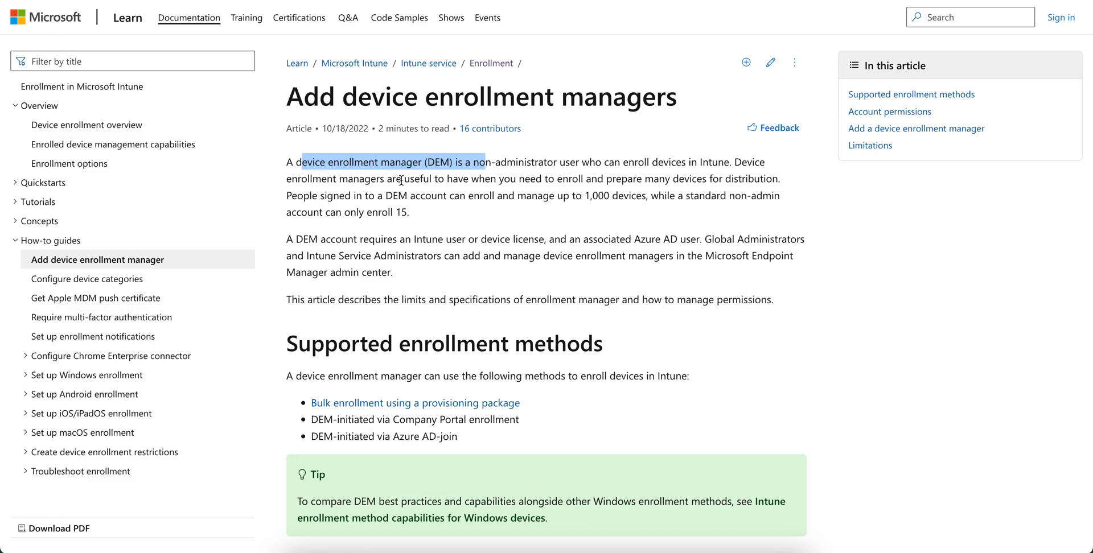
mouse_move(736, 190)
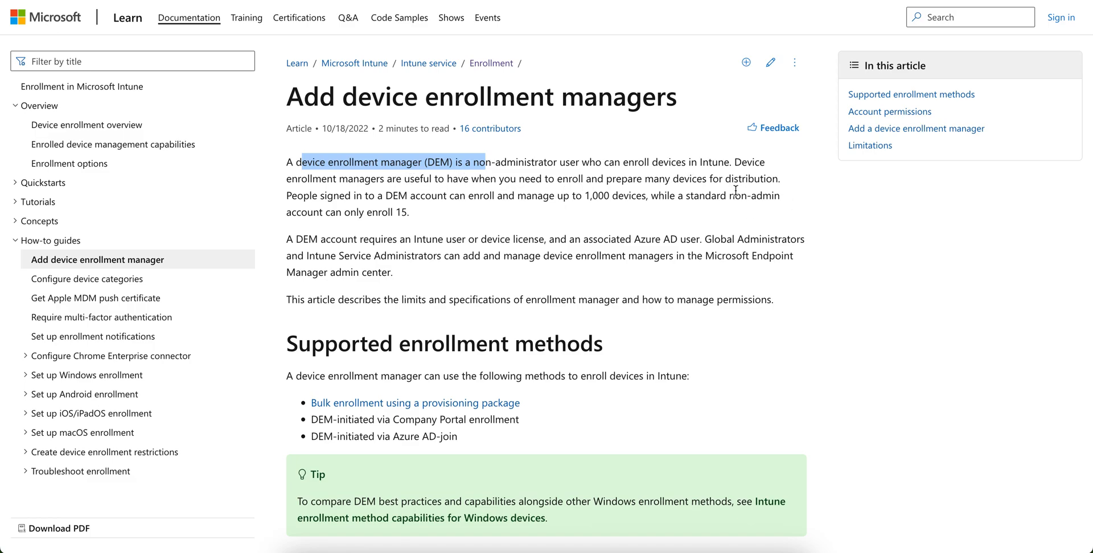
mouse_move(631, 190)
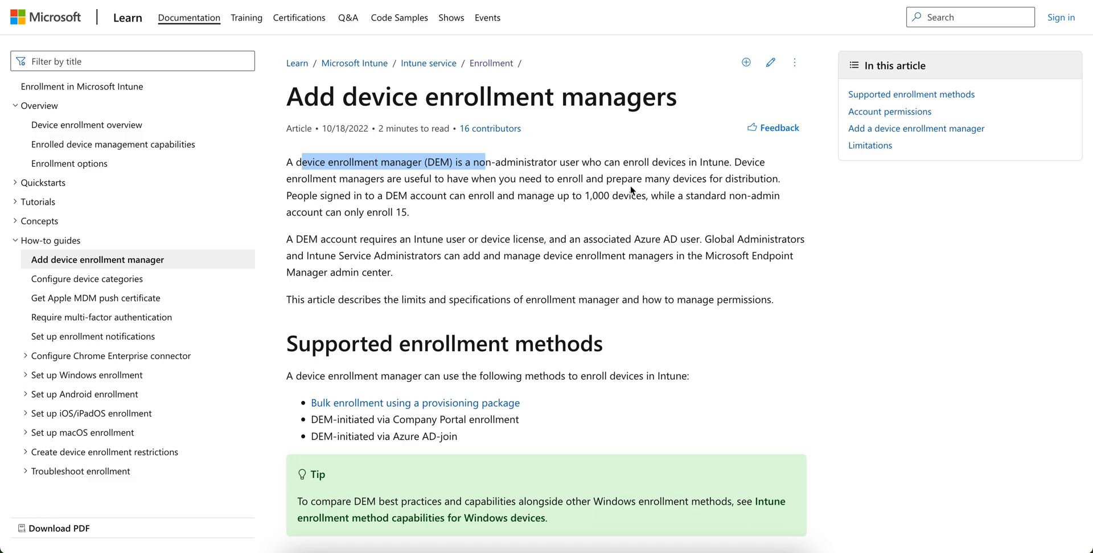
mouse_move(461, 213)
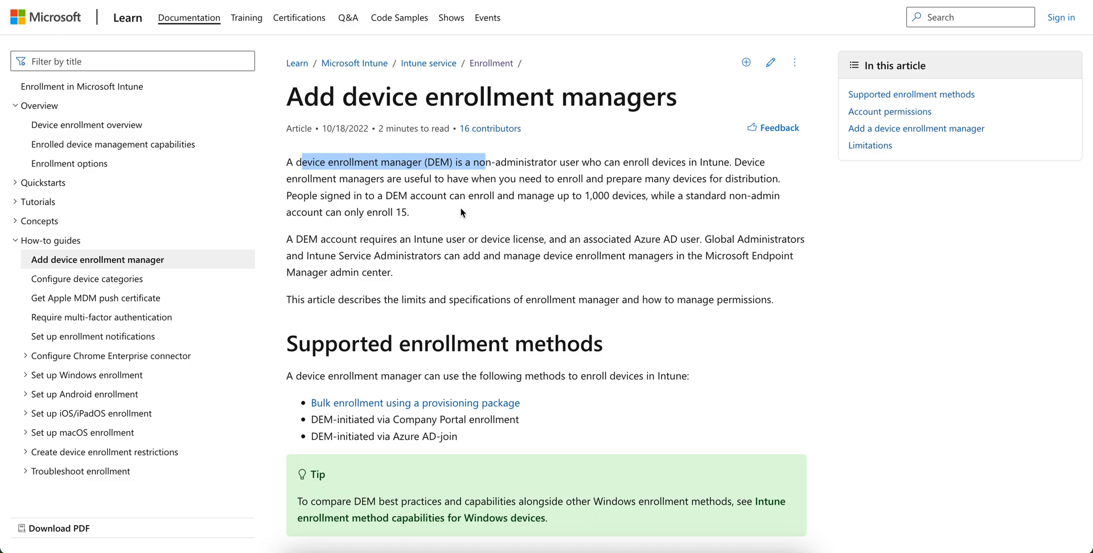
mouse_move(294, 198)
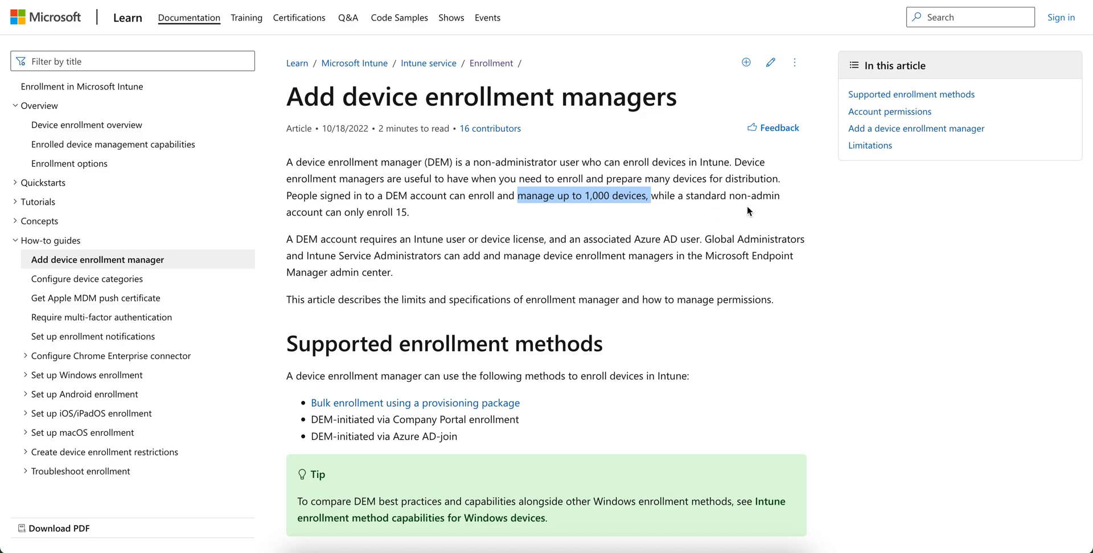
double_click(378, 212)
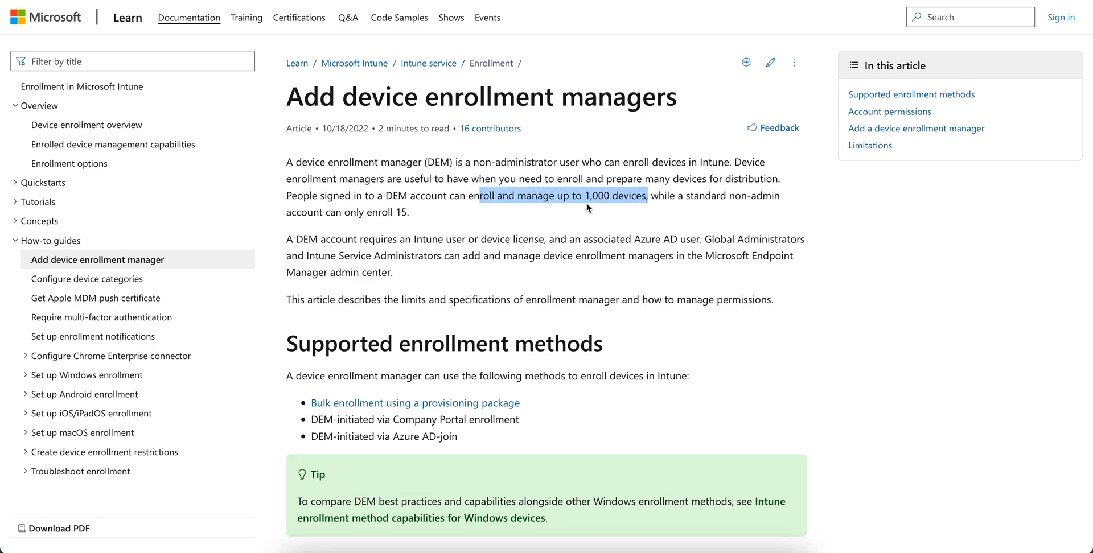
mouse_move(642, 222)
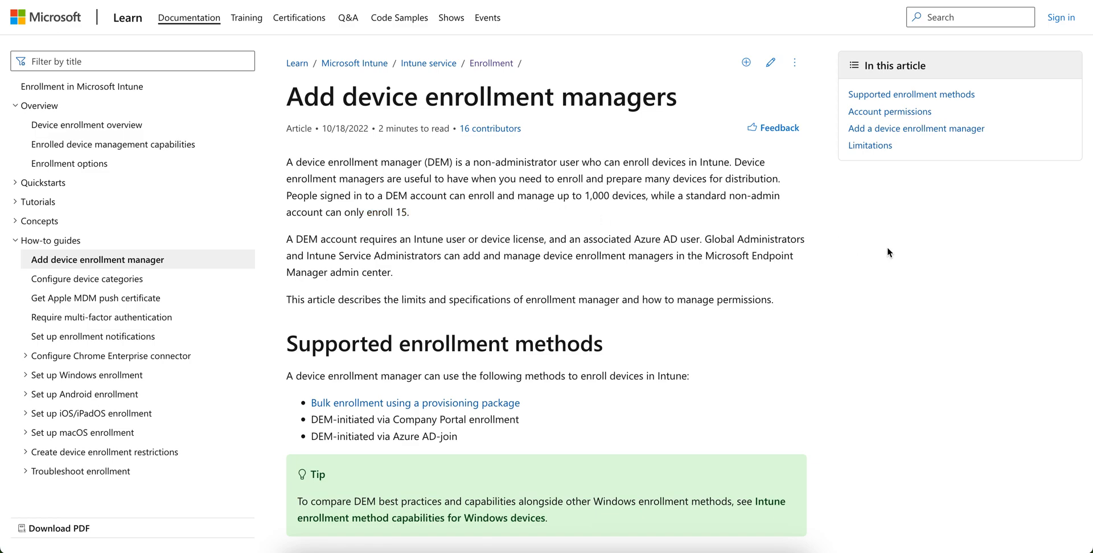
- Scroll the Learn article through enrollment methods, permissions and the steps to add a device enrollment manager
scroll(down, 3)
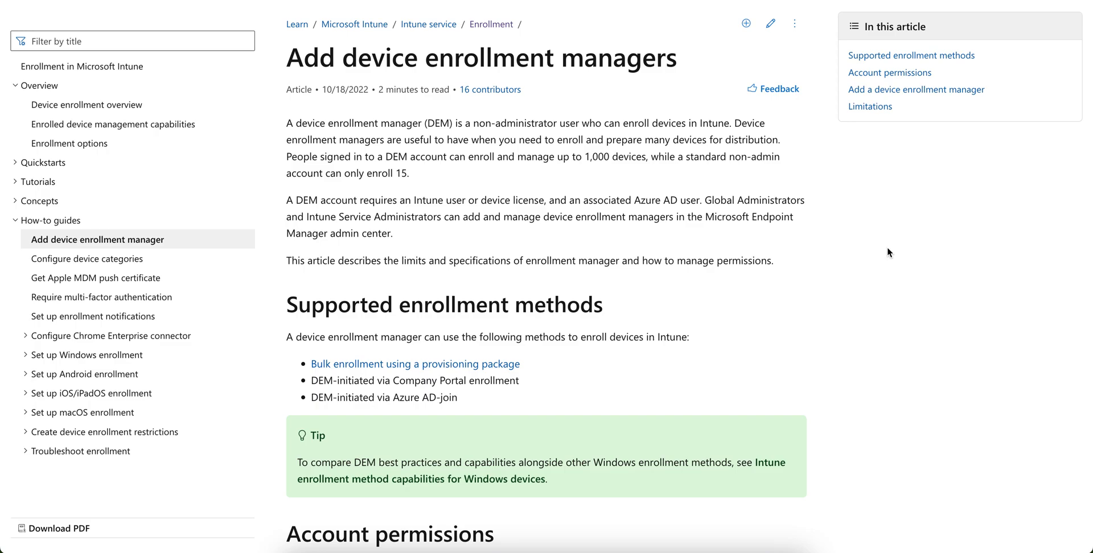
scroll(down, 3)
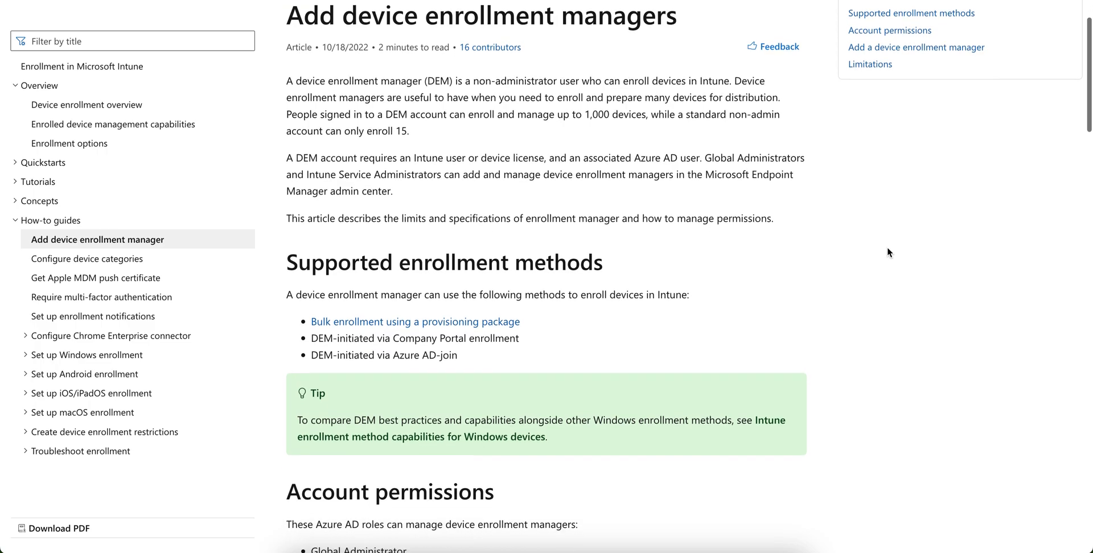
scroll(down, 3)
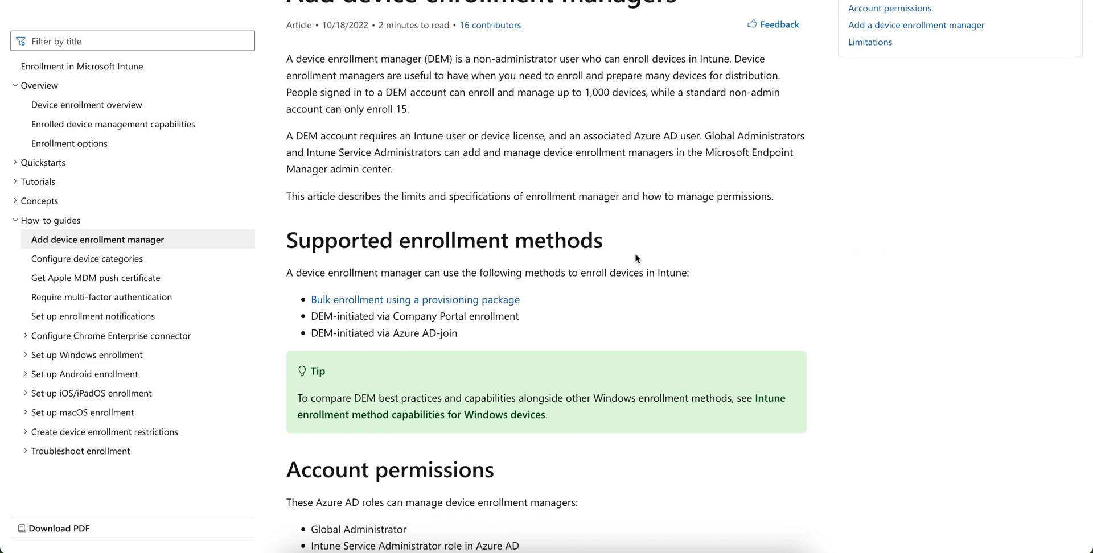
mouse_move(587, 310)
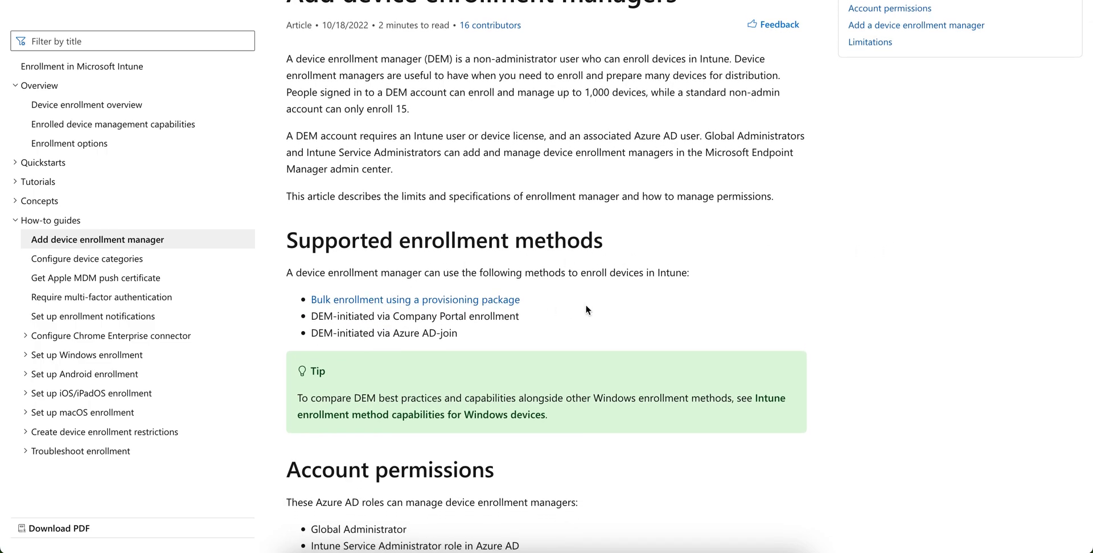
double_click(342, 318)
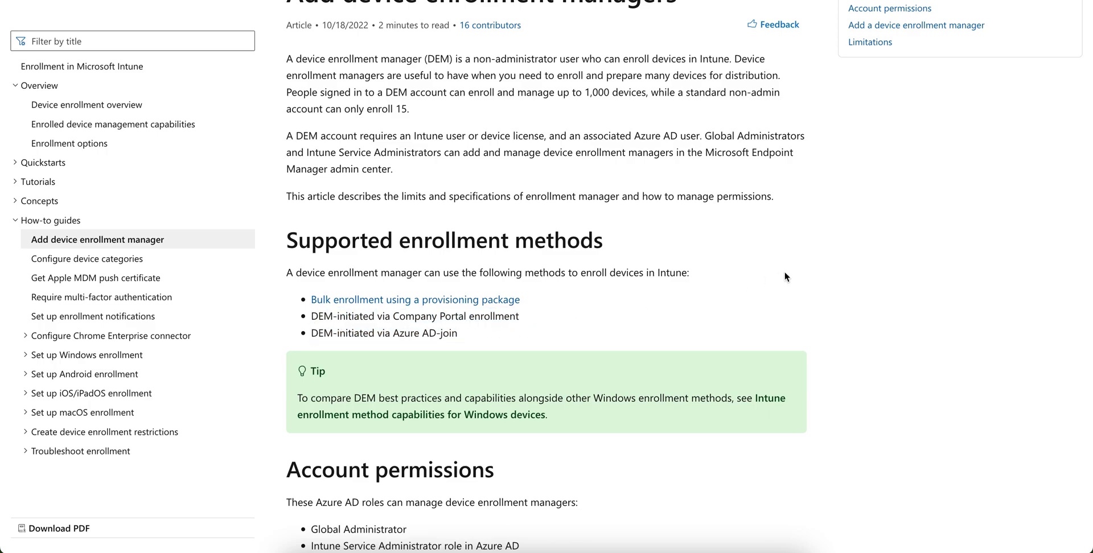
scroll(down, 3)
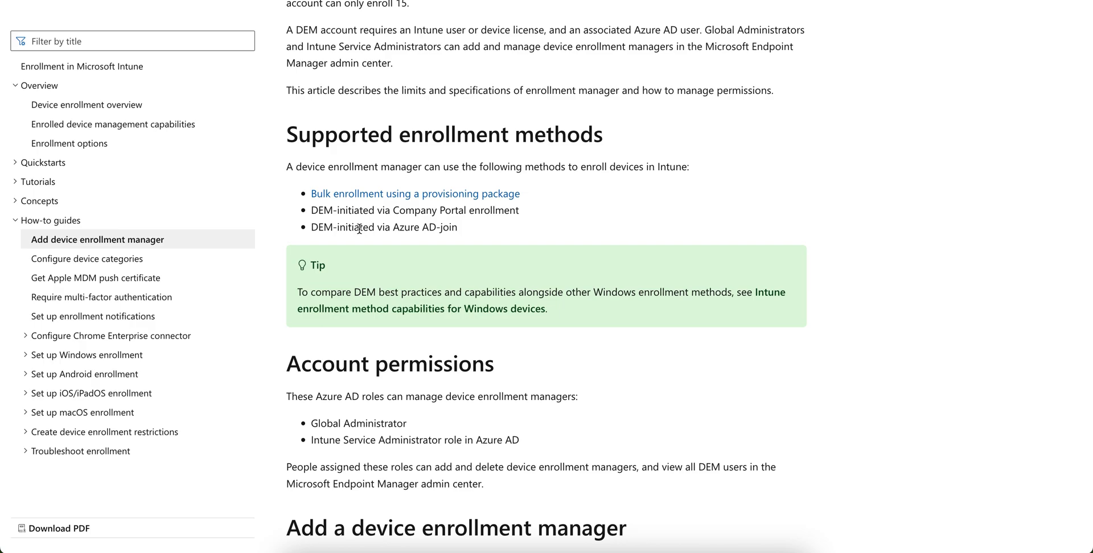
mouse_move(859, 199)
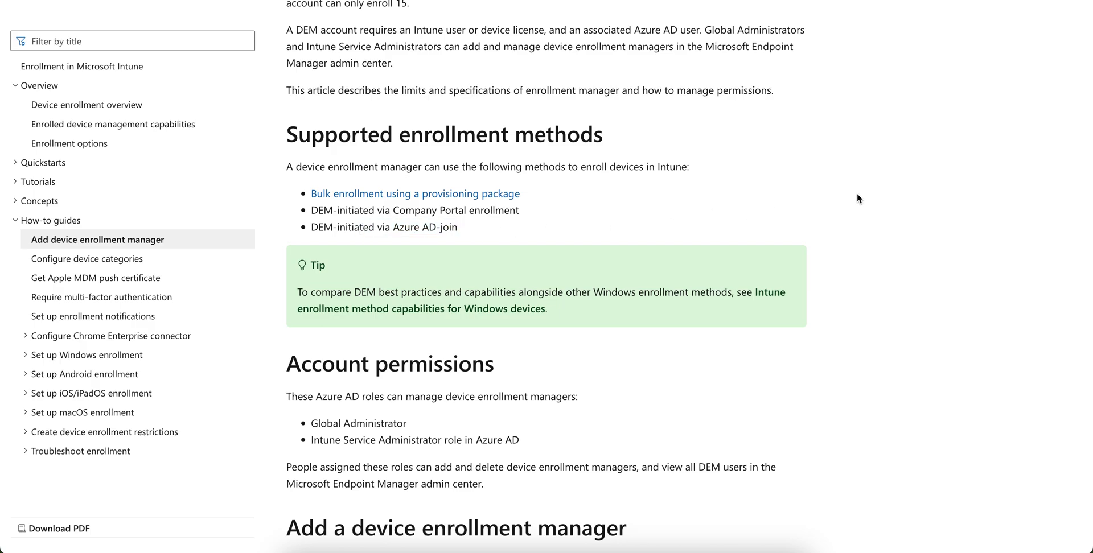
scroll(down, 3)
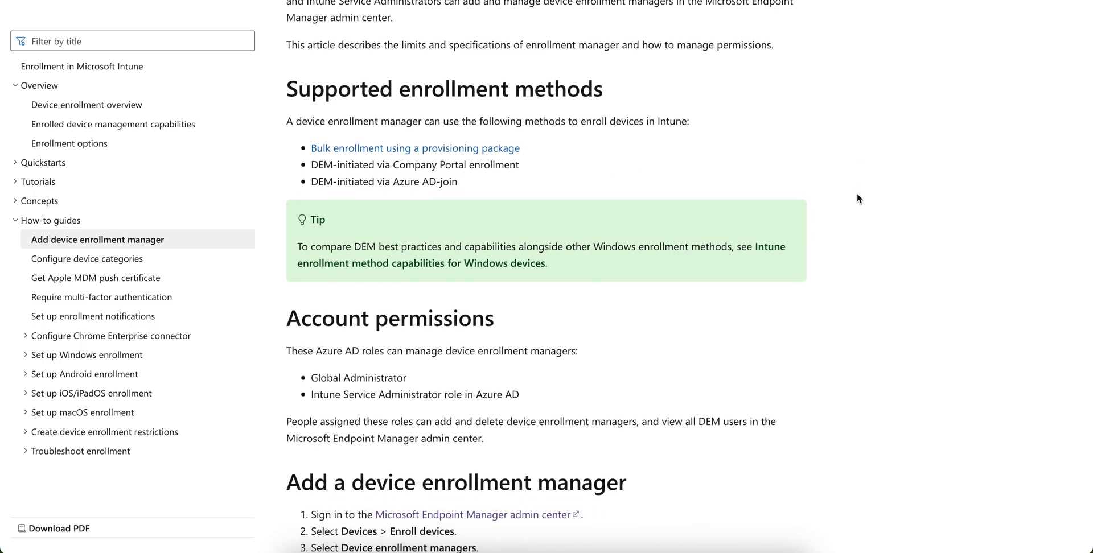
scroll(down, 3)
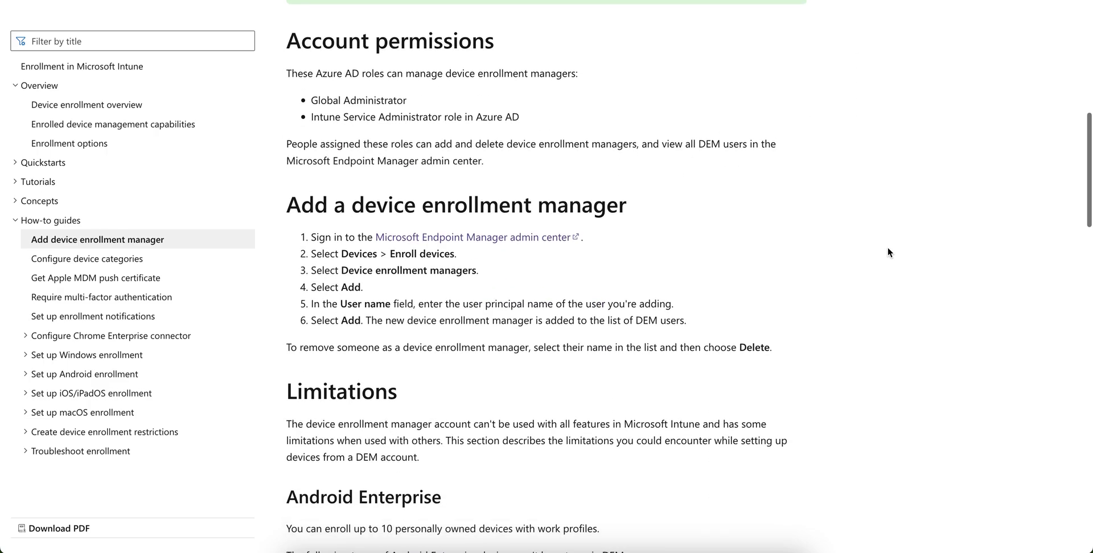
mouse_move(414, 263)
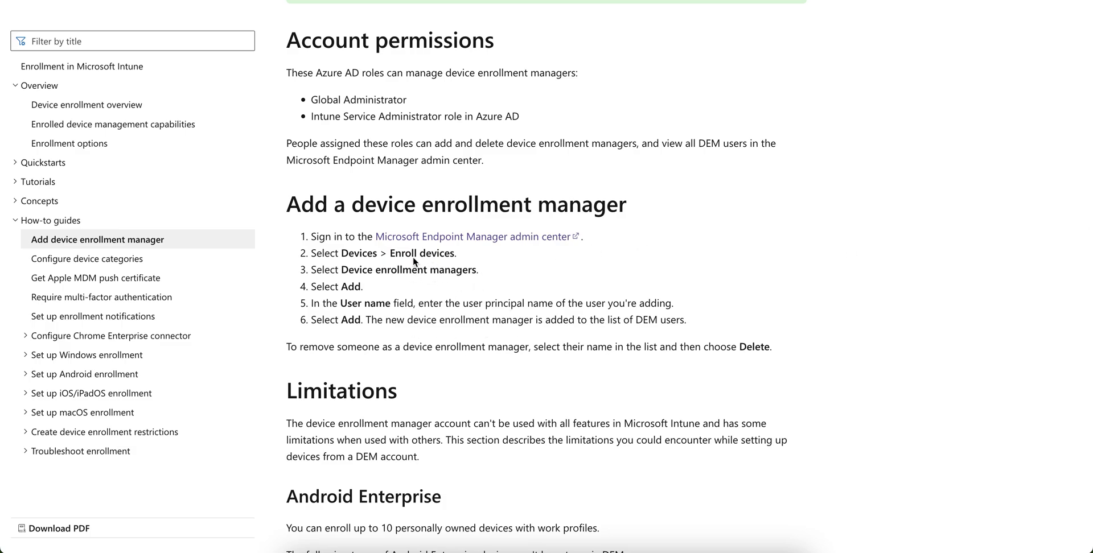
mouse_move(628, 147)
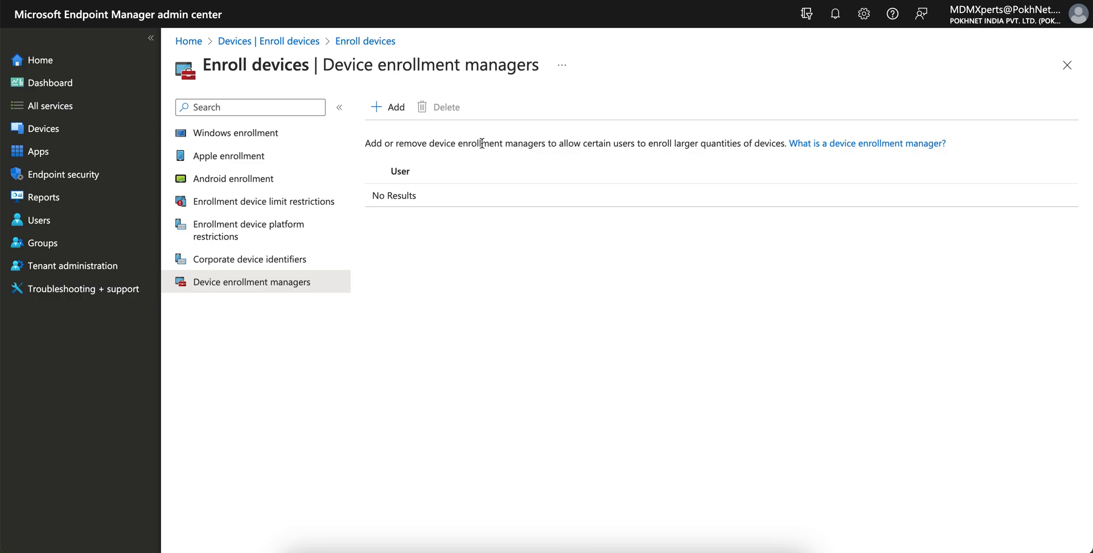
- Start adding a device enrollment manager with user name 'mdmxperts', which is flagged as an invalid user
click(388, 107)
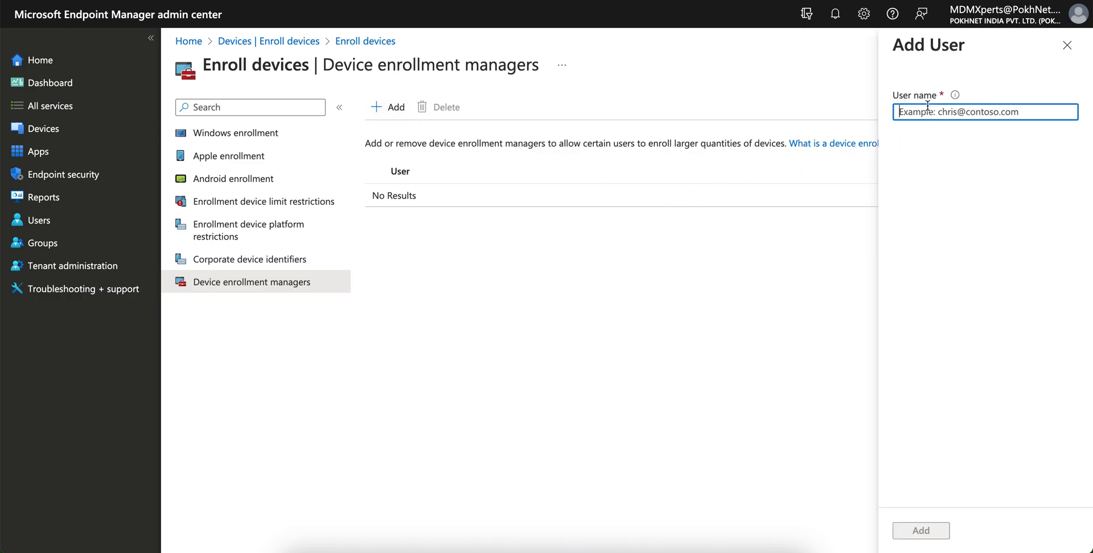
text(mdm)
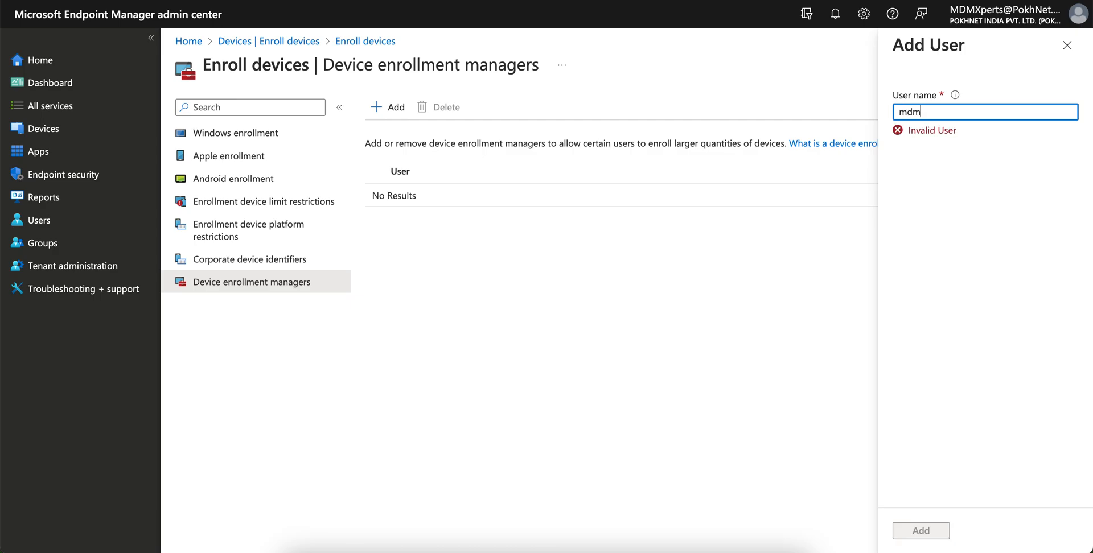
text(xpert)
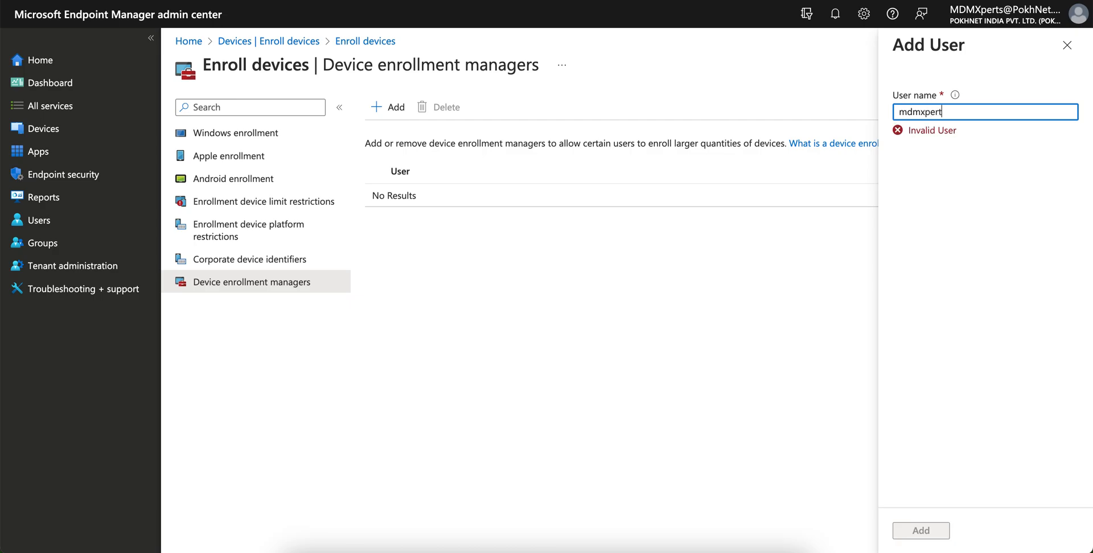
text(s)
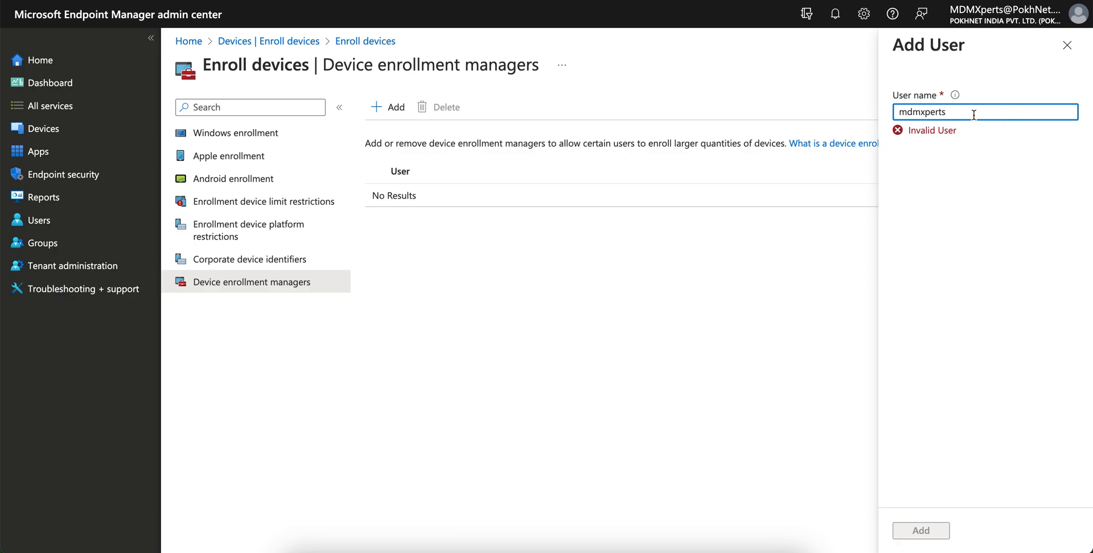
mouse_move(974, 112)
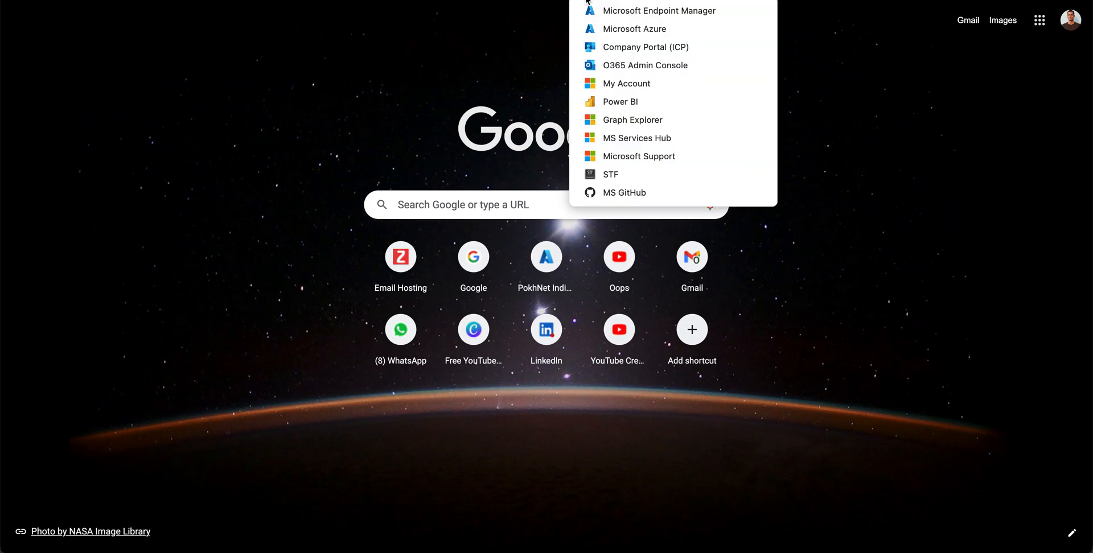
- In the Azure portal, view Azure Active Directory > Users > All users and select the only user, MDMXperts
click(607, 183)
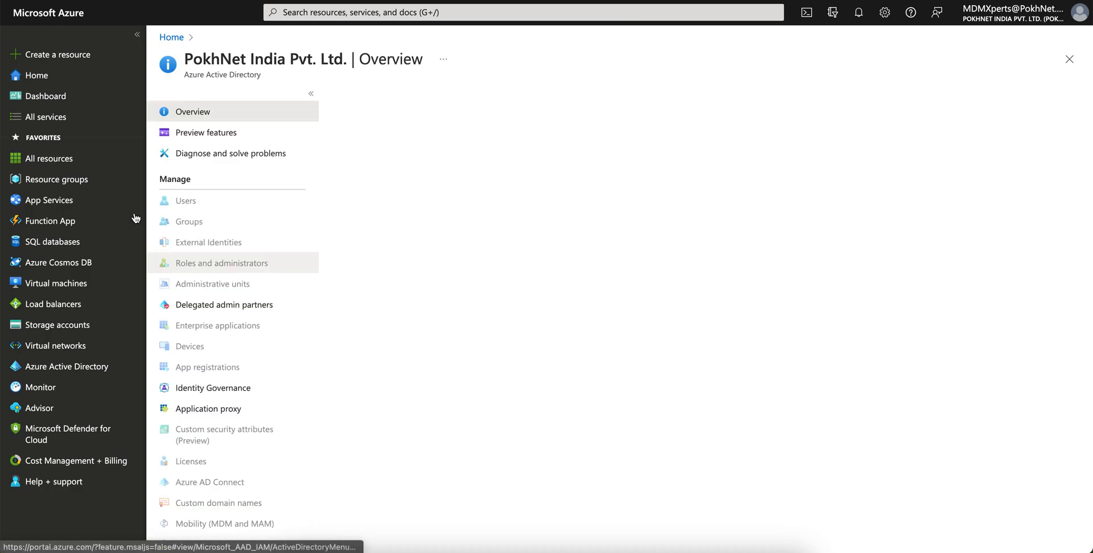
click(186, 200)
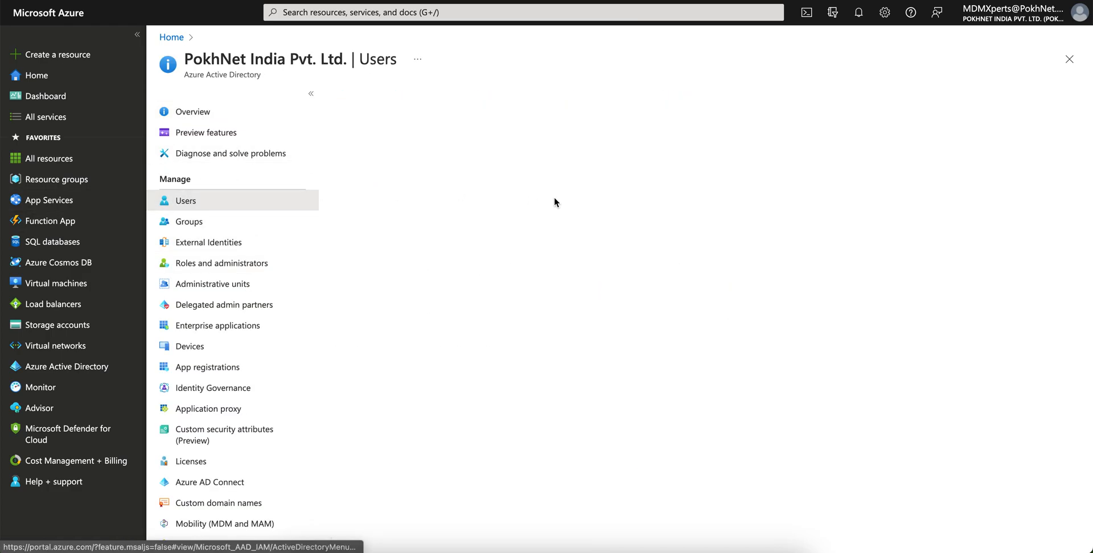
click(186, 201)
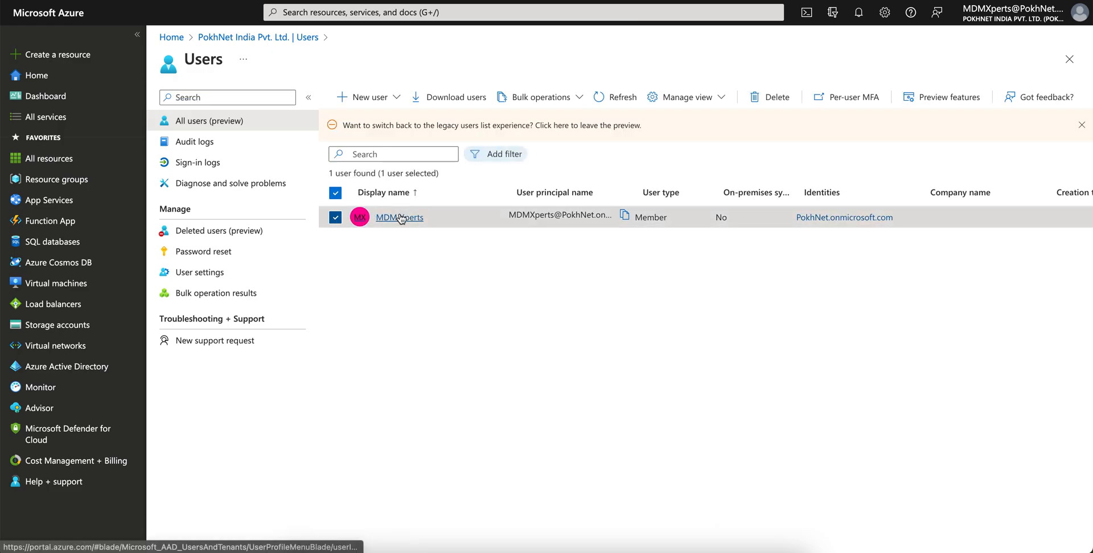
click(398, 217)
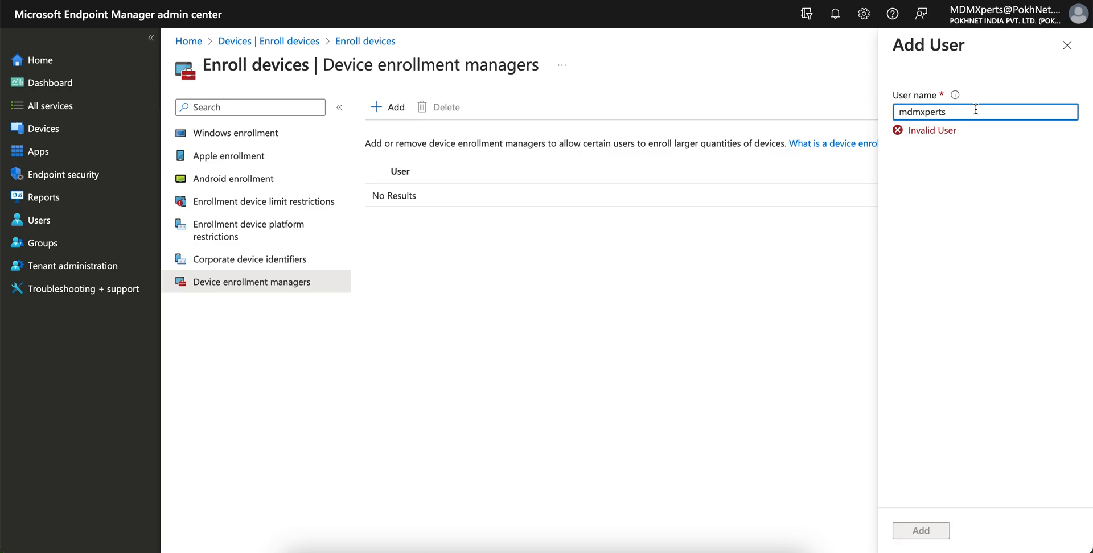
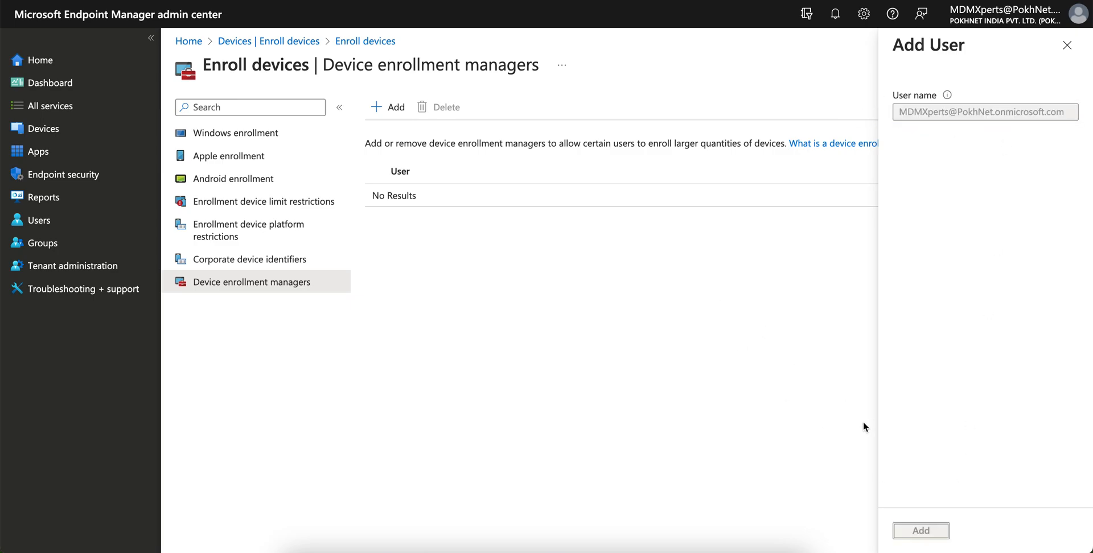
mouse_move(777, 194)
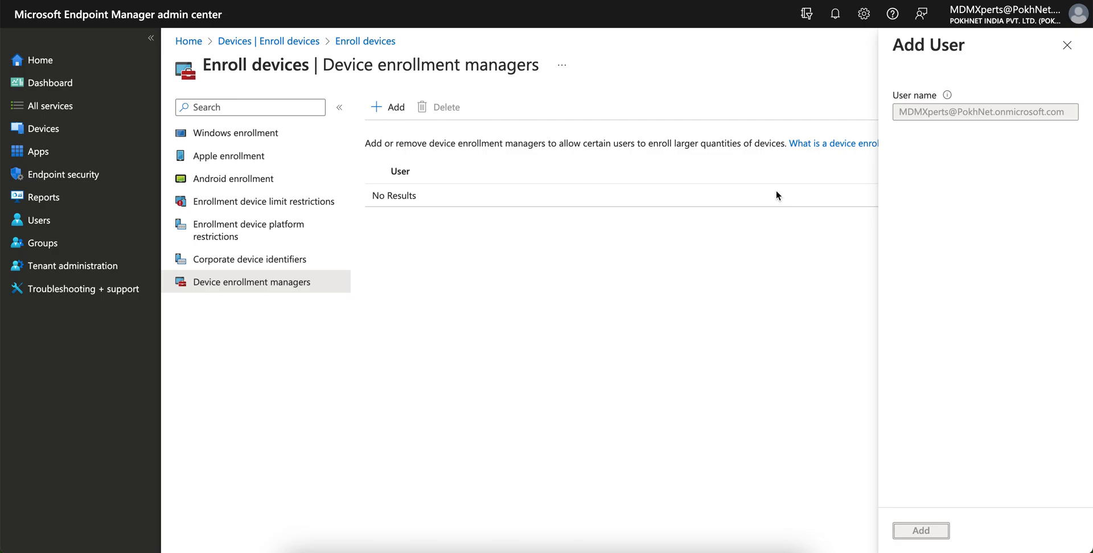
click(920, 531)
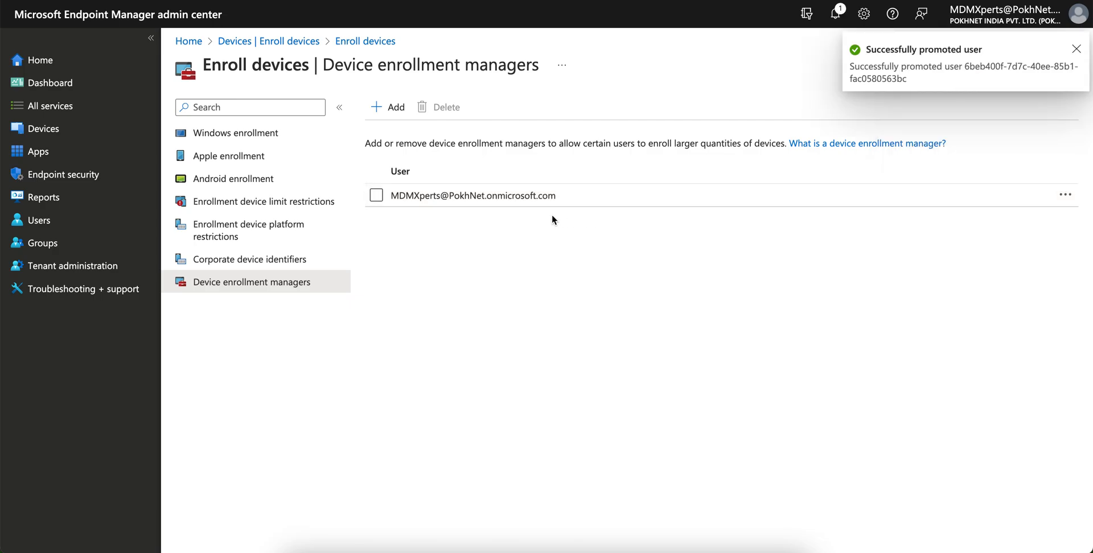
click(376, 195)
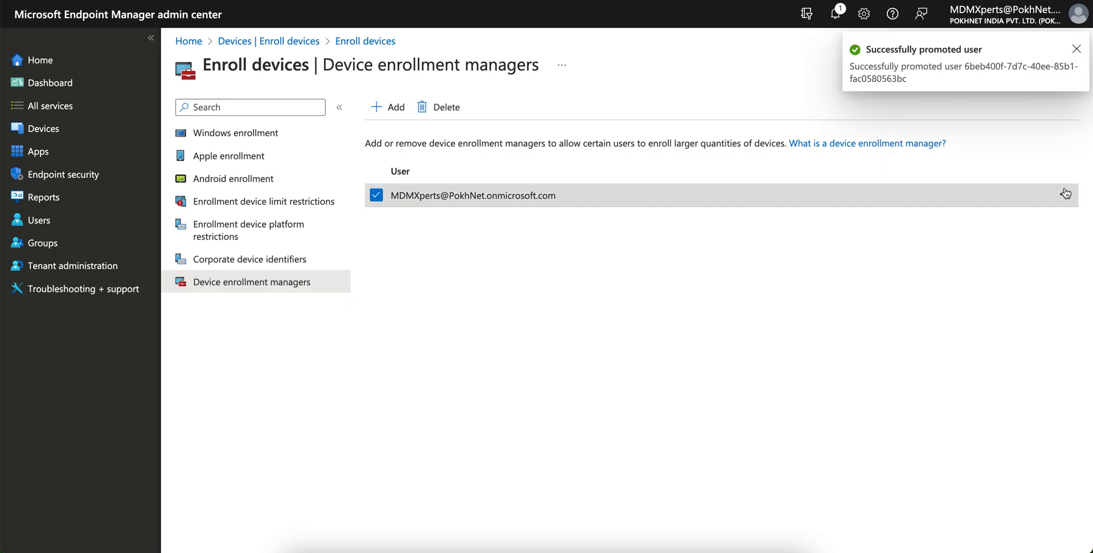
click(1076, 49)
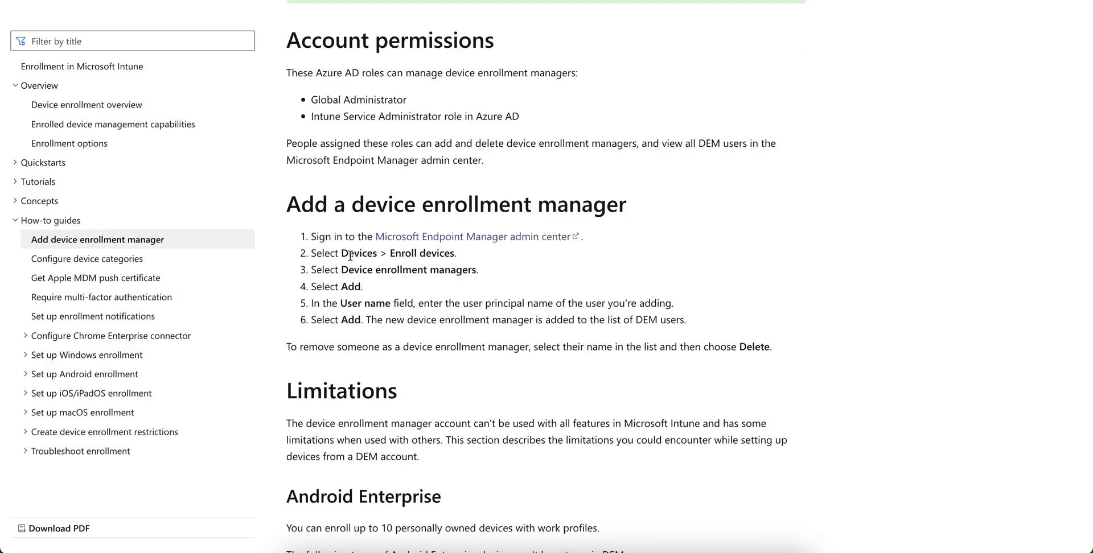
- Highlight that the new manager joins the DEM users list and scroll through the adding steps
drag(342, 253, 457, 253)
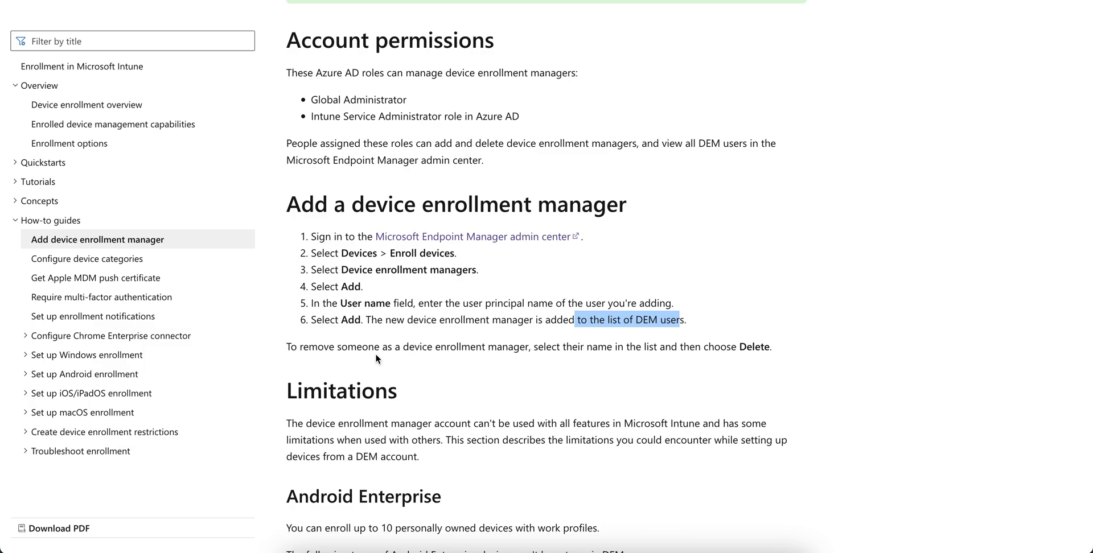
scroll(down, 3)
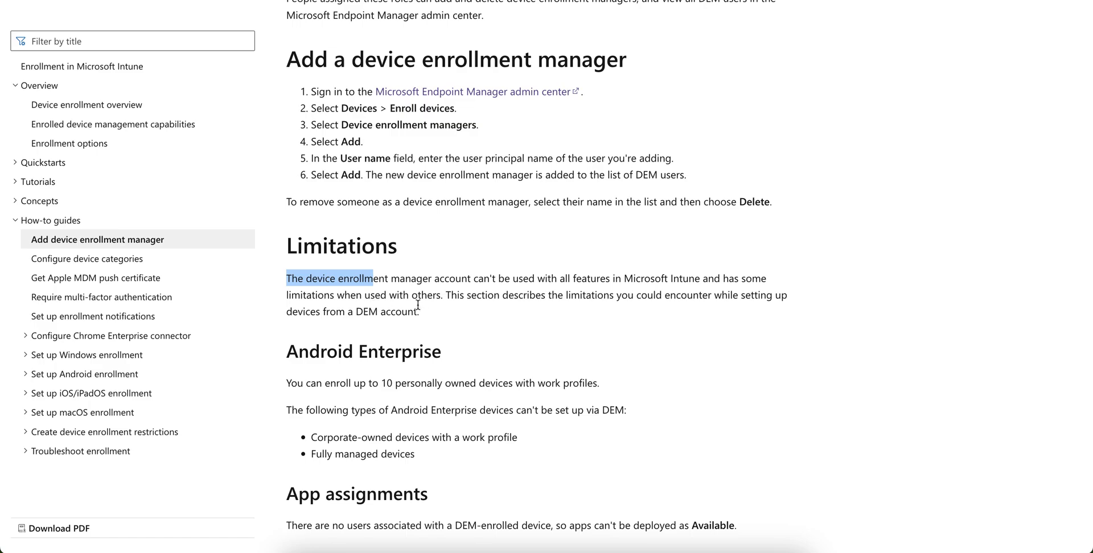
mouse_move(614, 369)
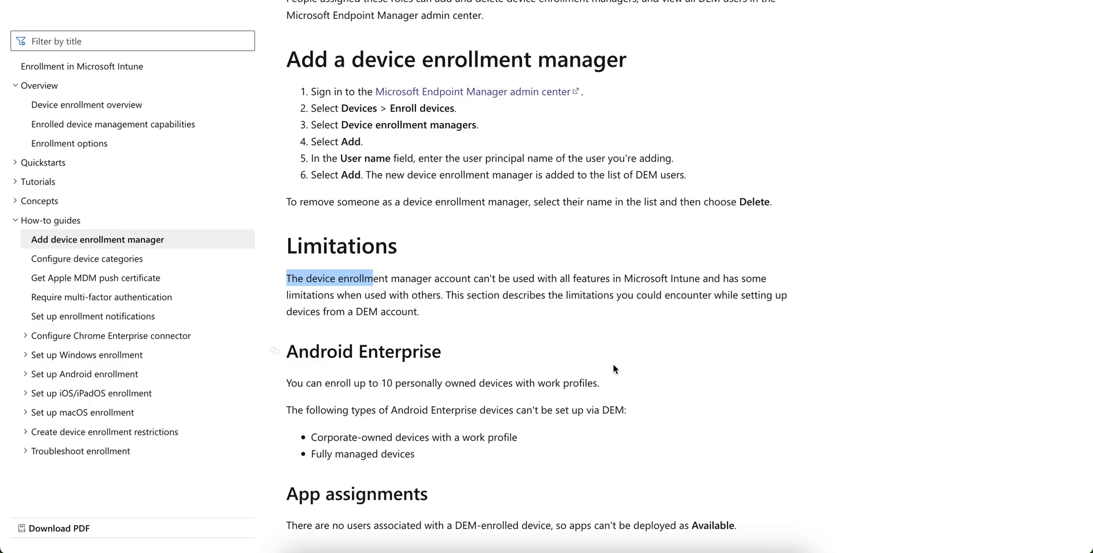
mouse_move(375, 389)
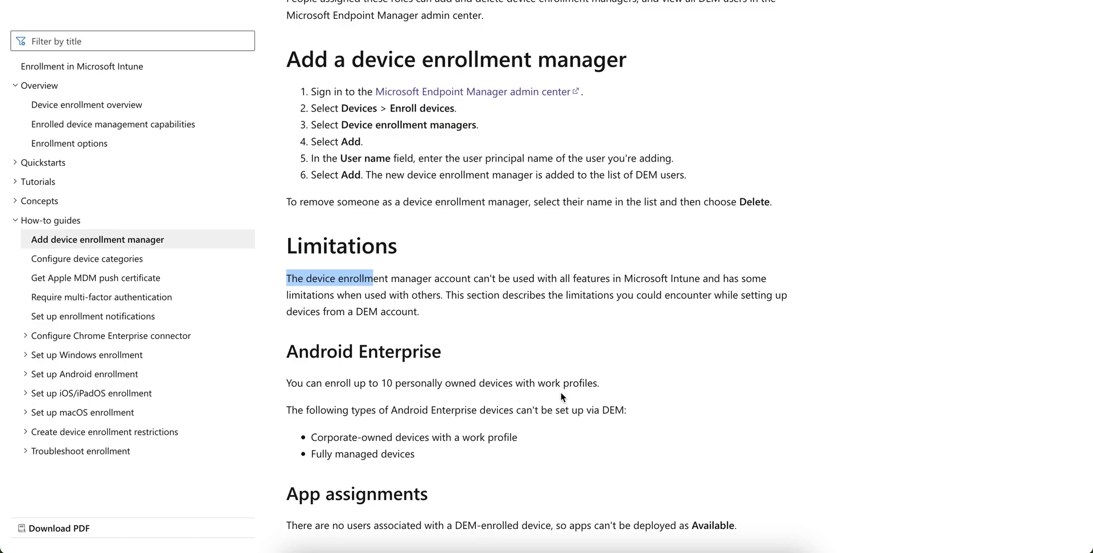
mouse_move(496, 411)
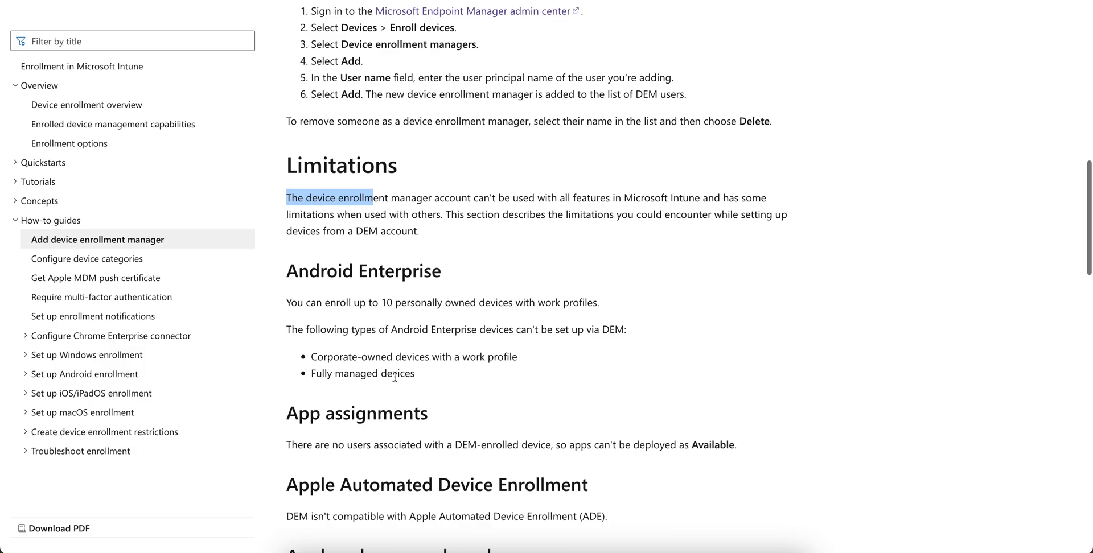
scroll(down, 3)
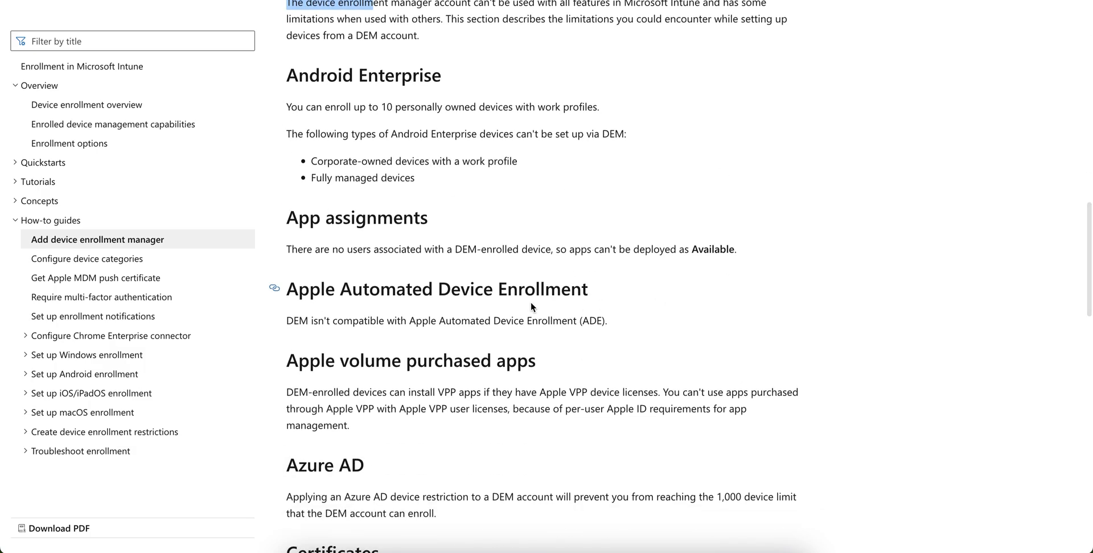
mouse_move(353, 333)
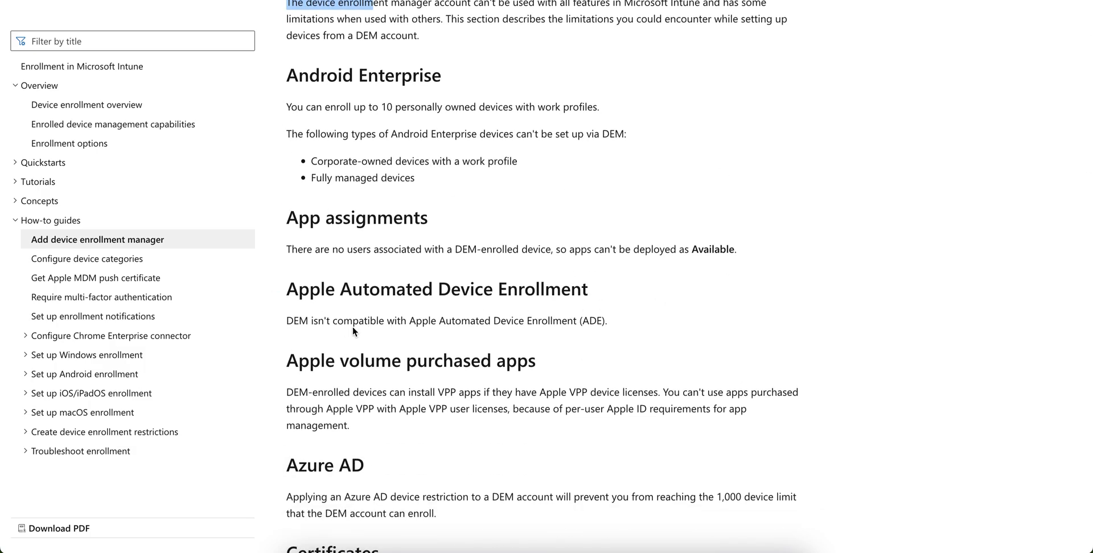
mouse_move(658, 335)
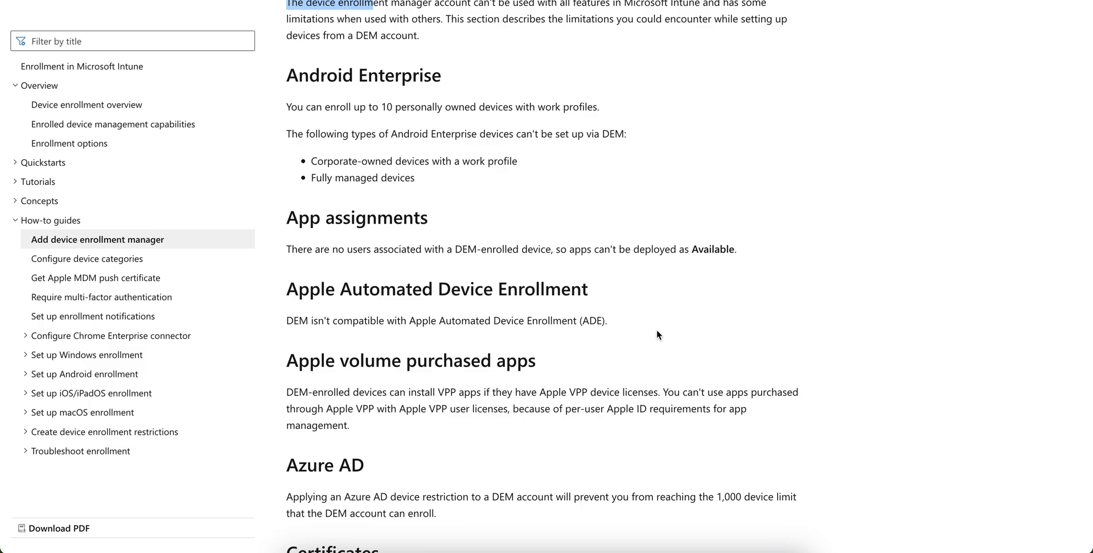
scroll(down, 3)
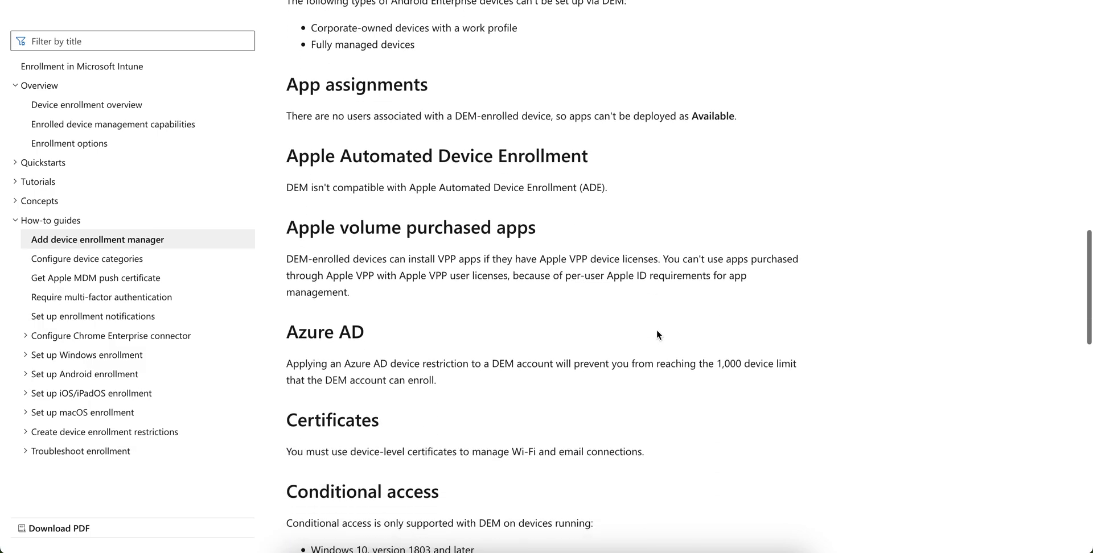
scroll(down, 3)
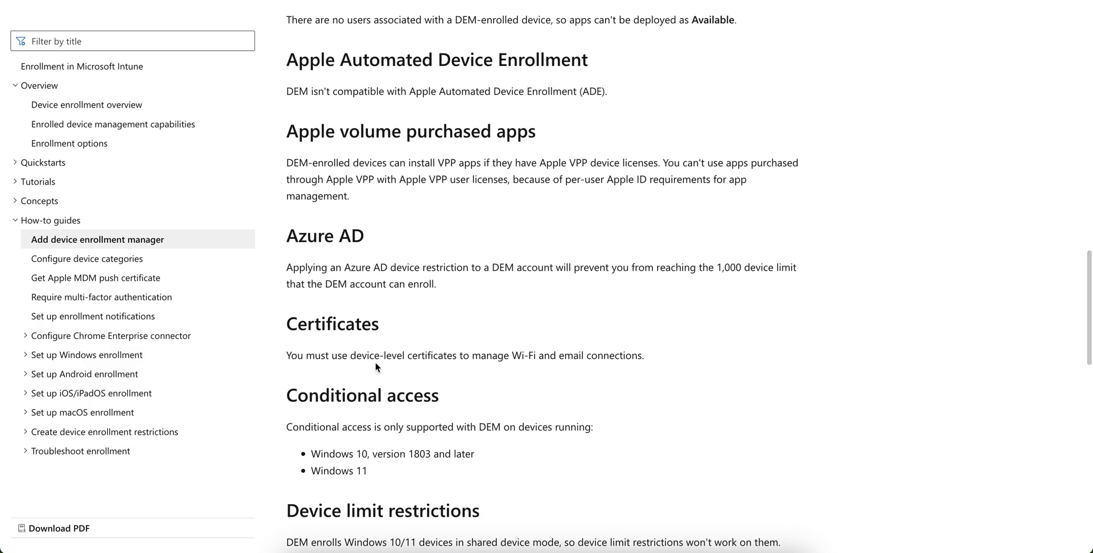
scroll(down, 3)
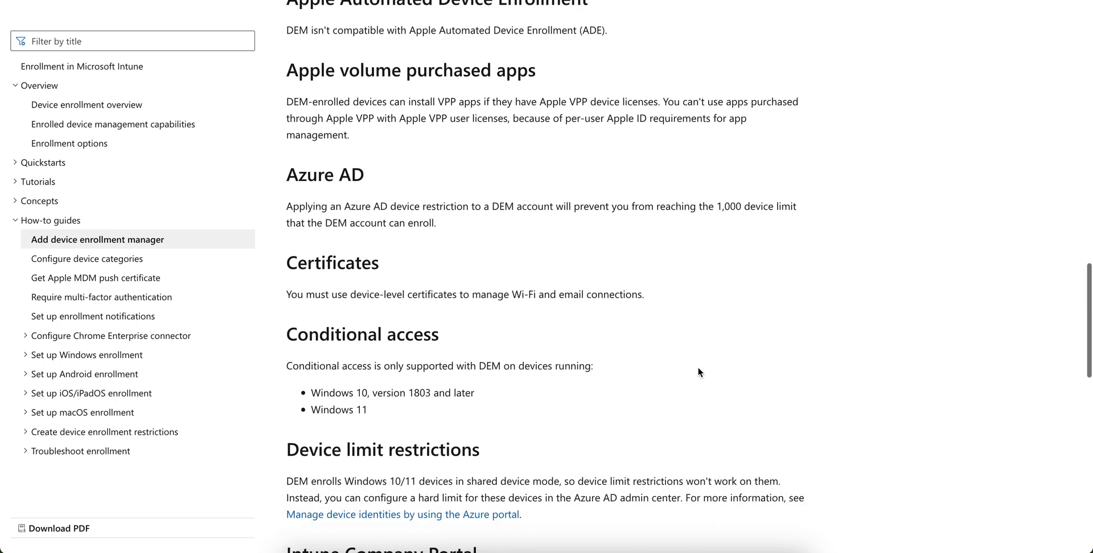
- Scroll to the Limitations section and highlight the limit of 150 DEM accounts
scroll(down, 3)
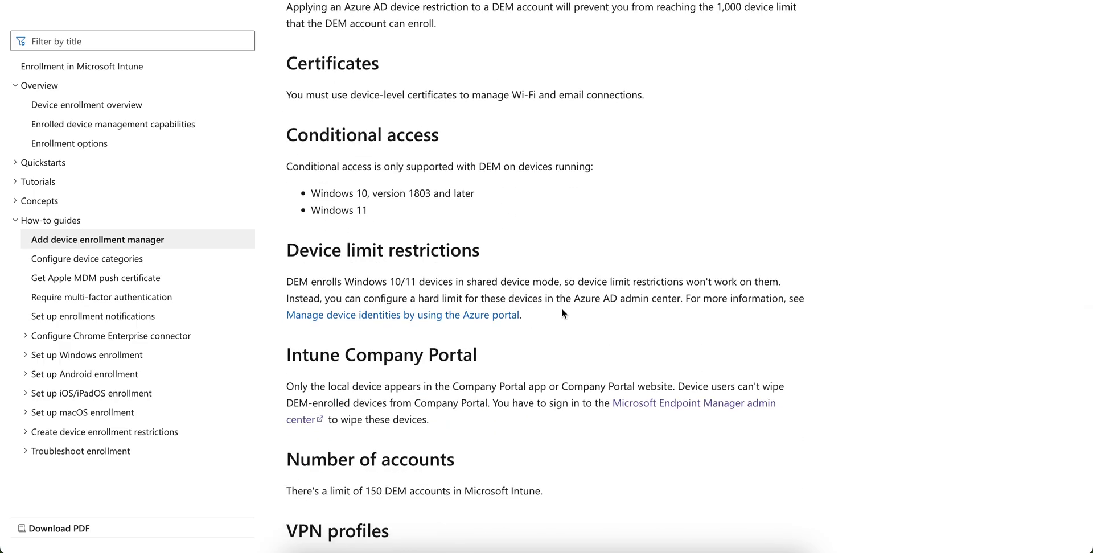
mouse_move(632, 282)
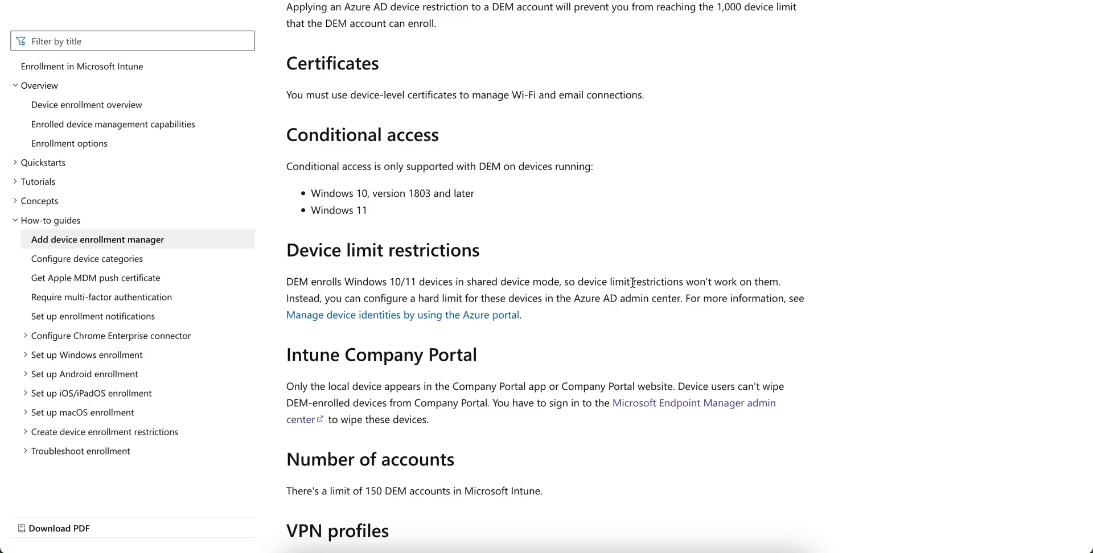
mouse_move(589, 278)
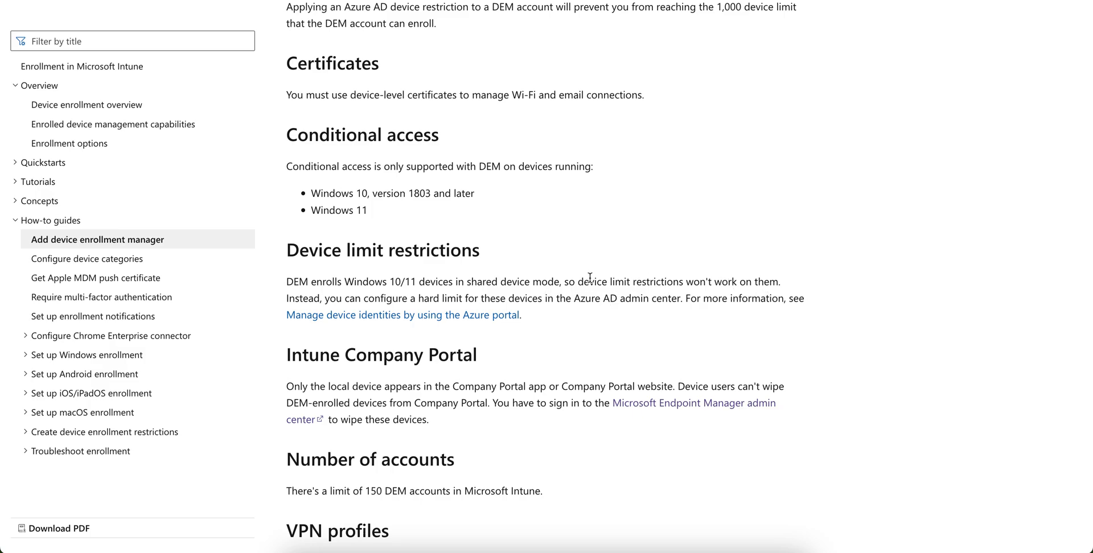
scroll(down, 3)
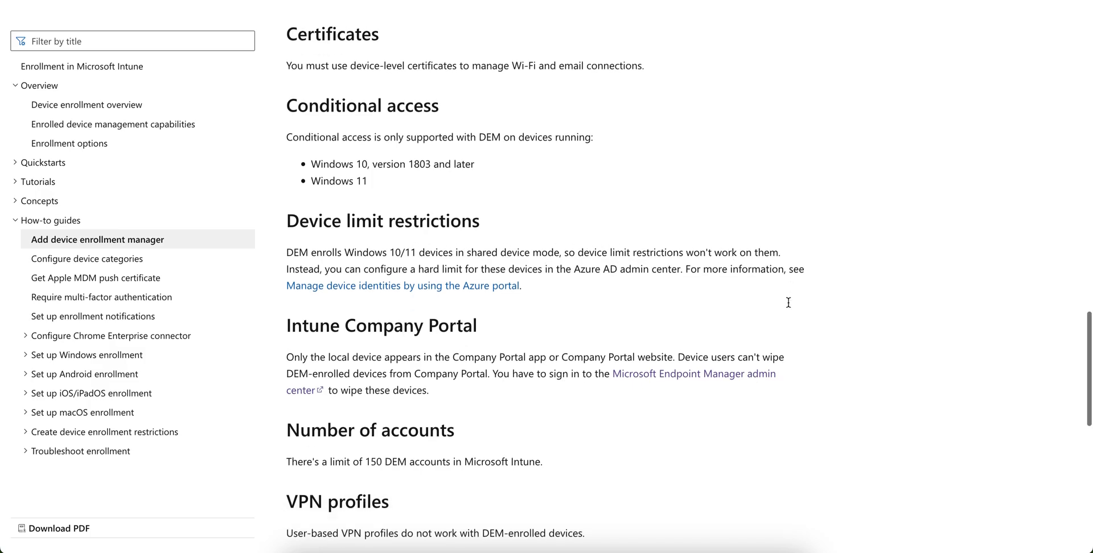
scroll(down, 3)
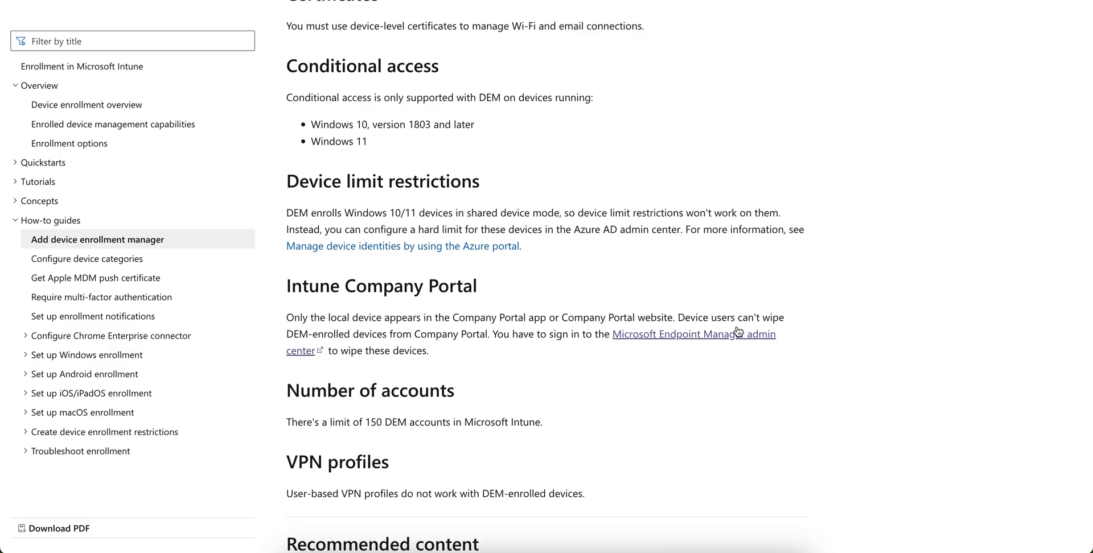
mouse_move(495, 347)
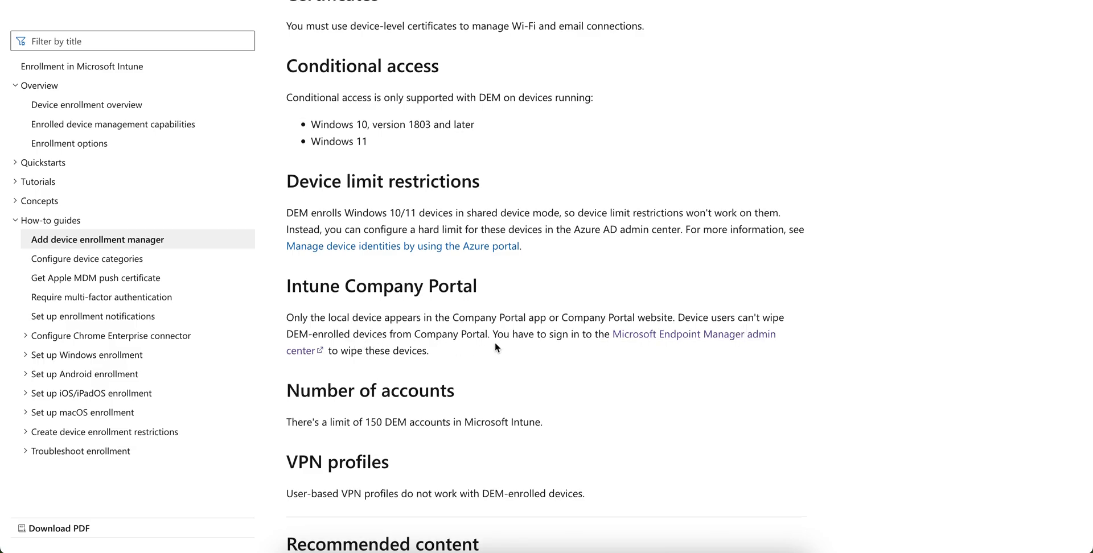
scroll(down, 3)
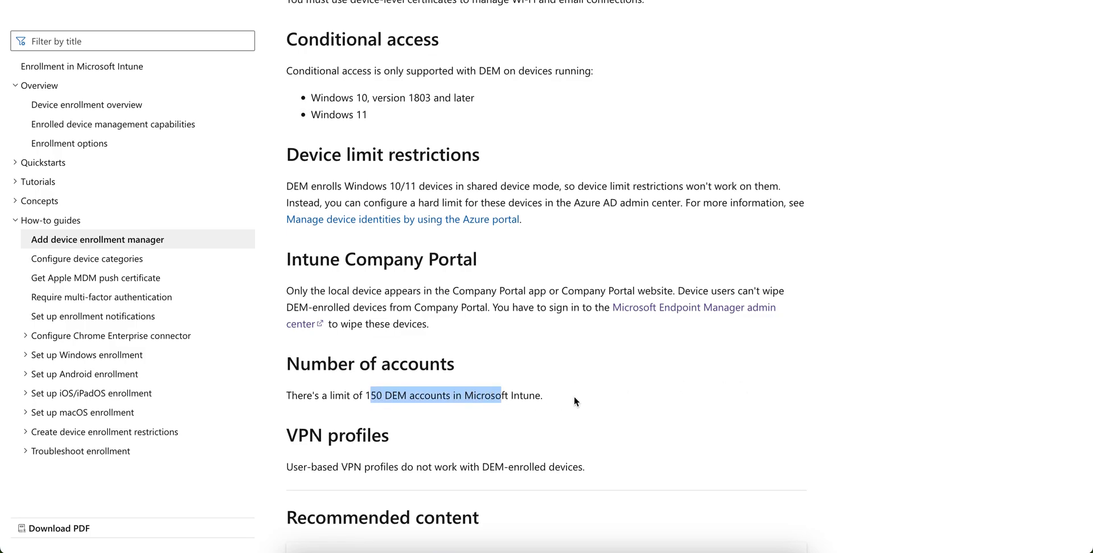
drag(373, 395, 542, 395)
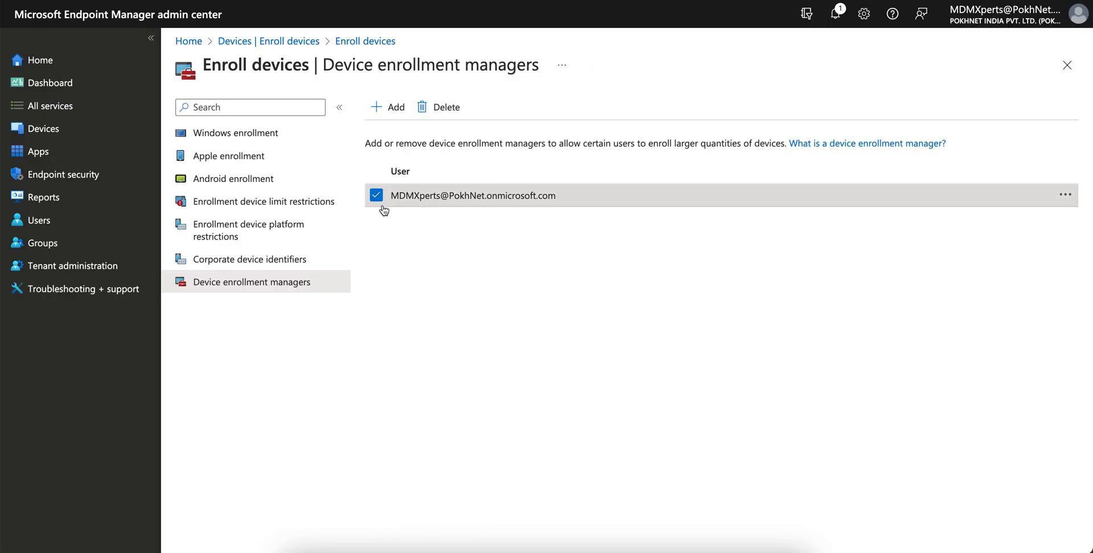
click(376, 195)
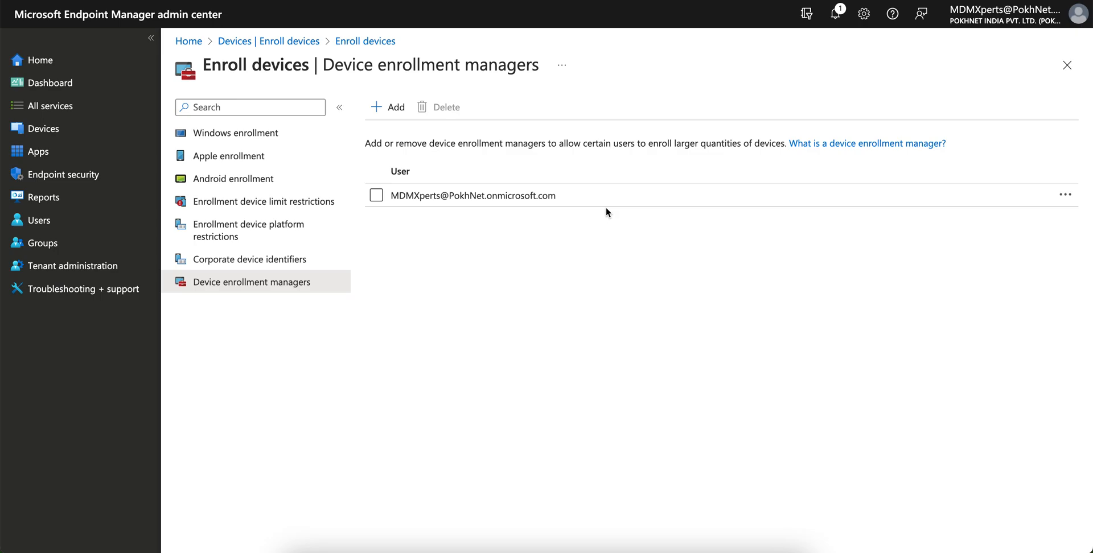
mouse_move(548, 101)
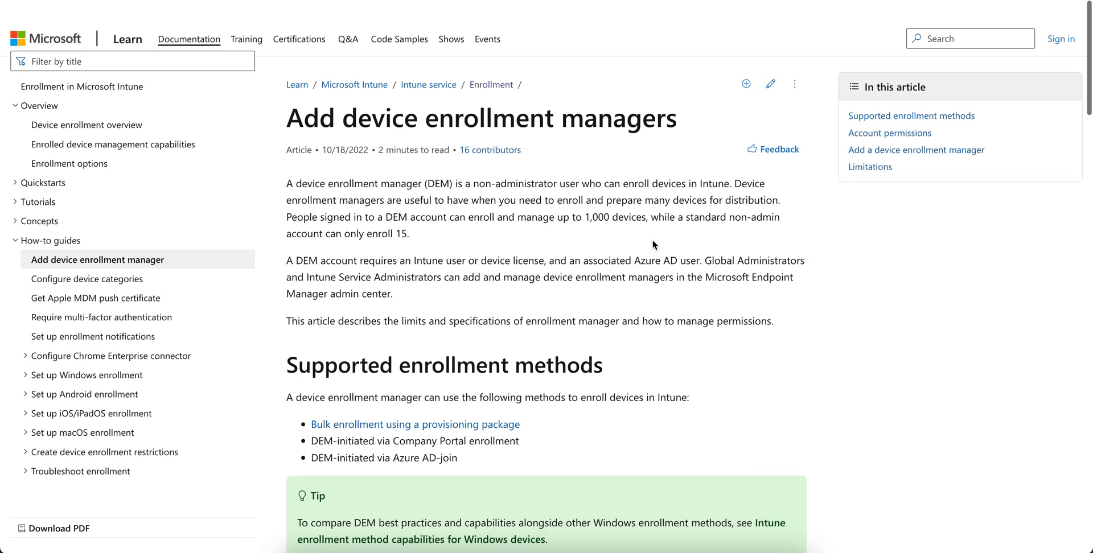
- Scroll the Learn article before returning to the Device enrollment managers list
scroll(down, 3)
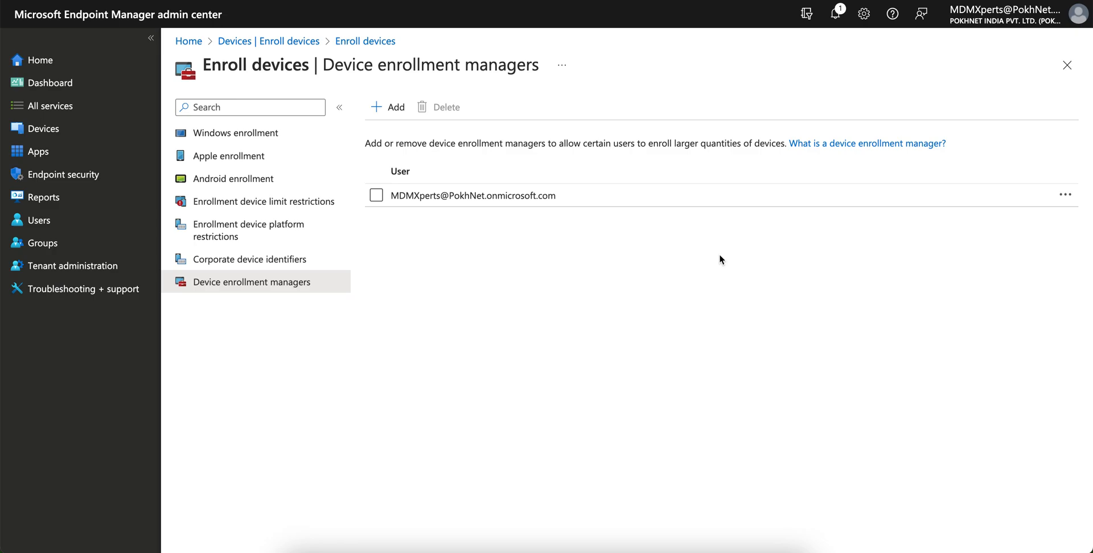
mouse_move(667, 515)
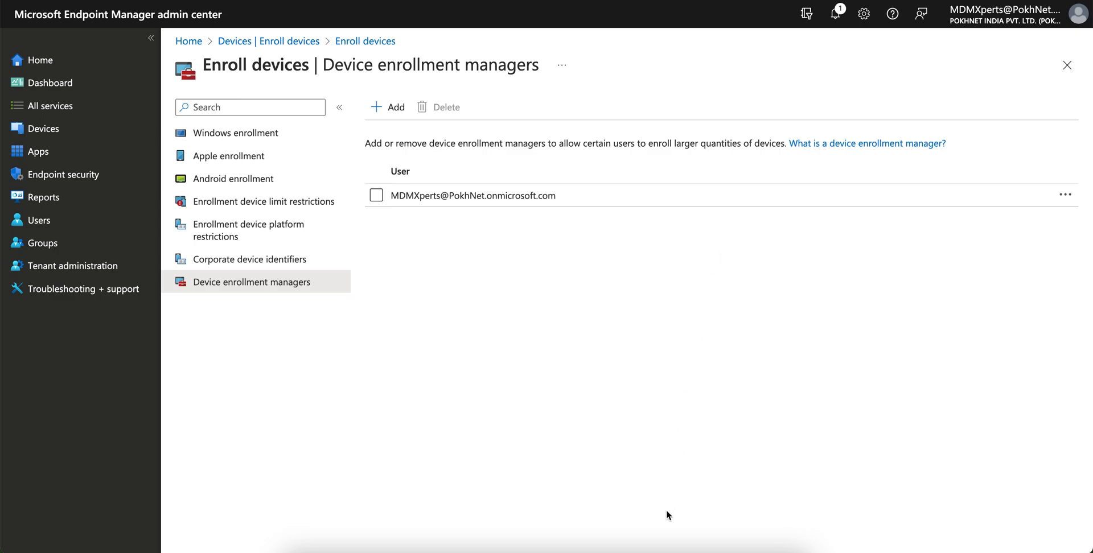